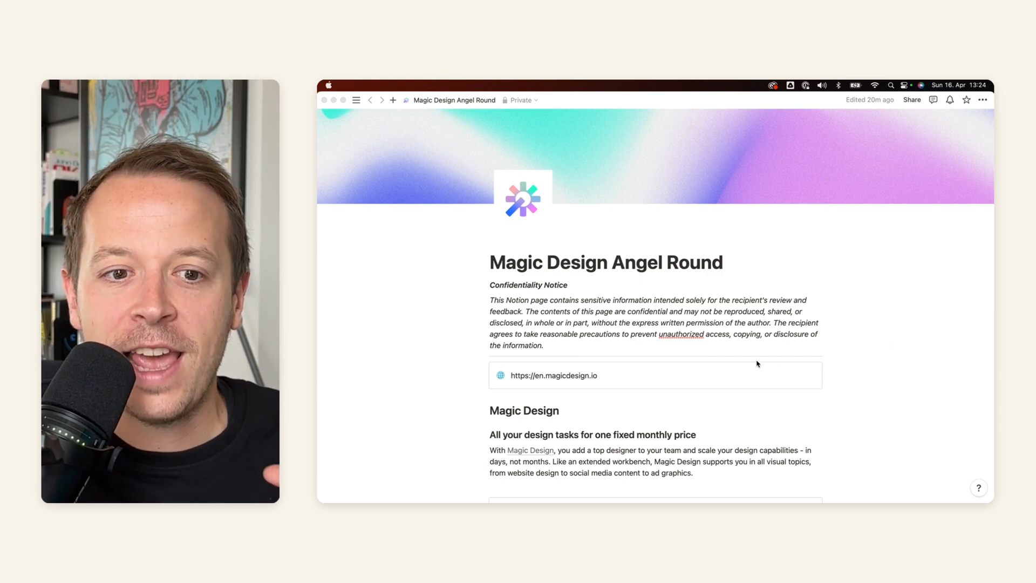
Step: Scroll down through the pitch deck from the header past the Problem section
scroll("down", 3)
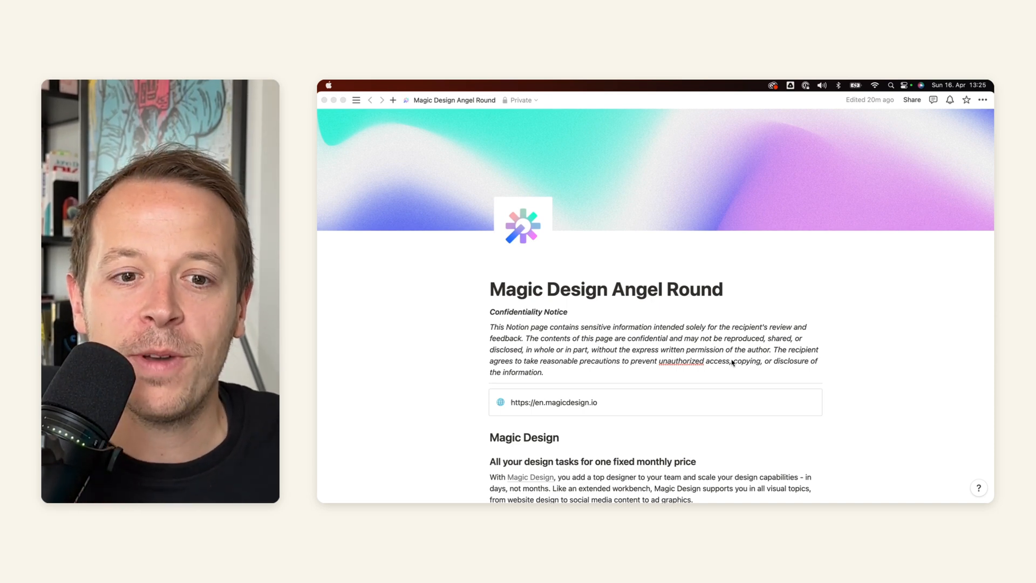
scroll("down", 3)
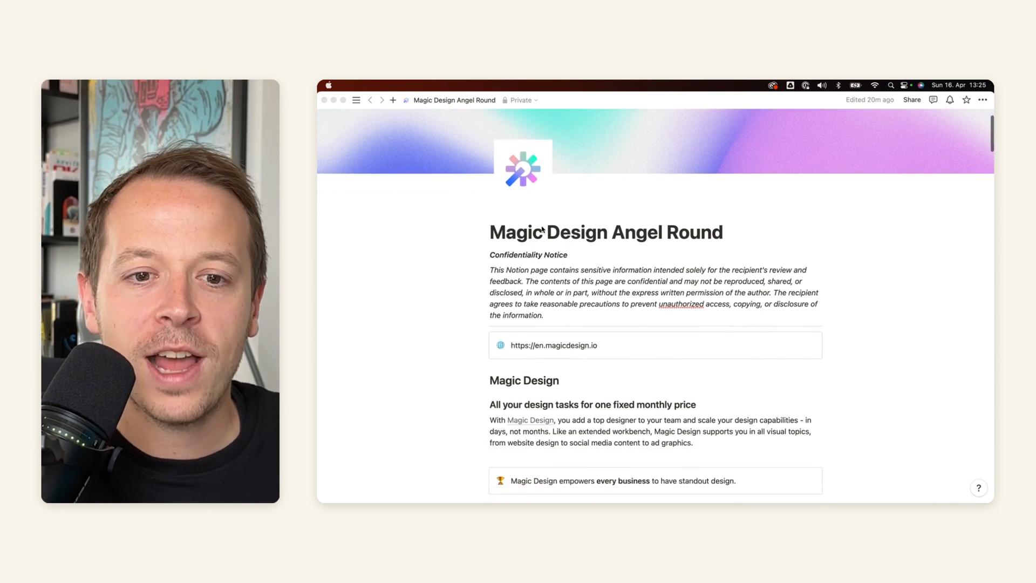
scroll("down", 3)
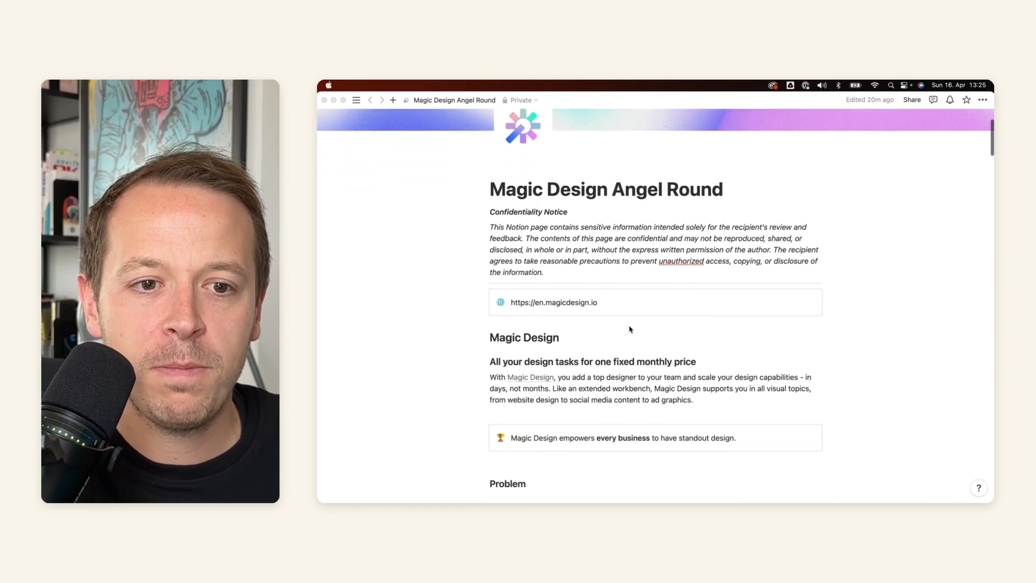
scroll("down", 3)
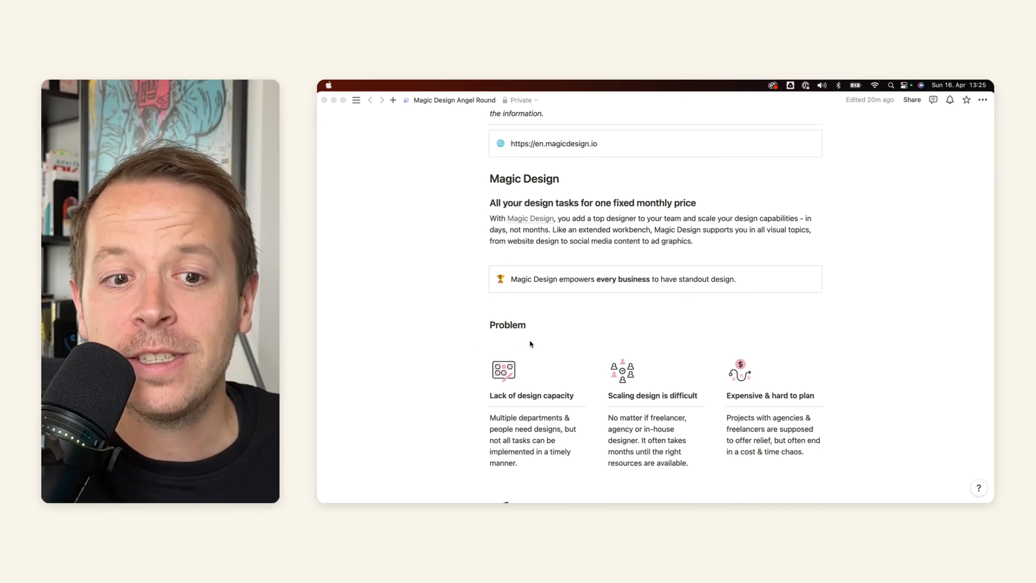
scroll("down", 3)
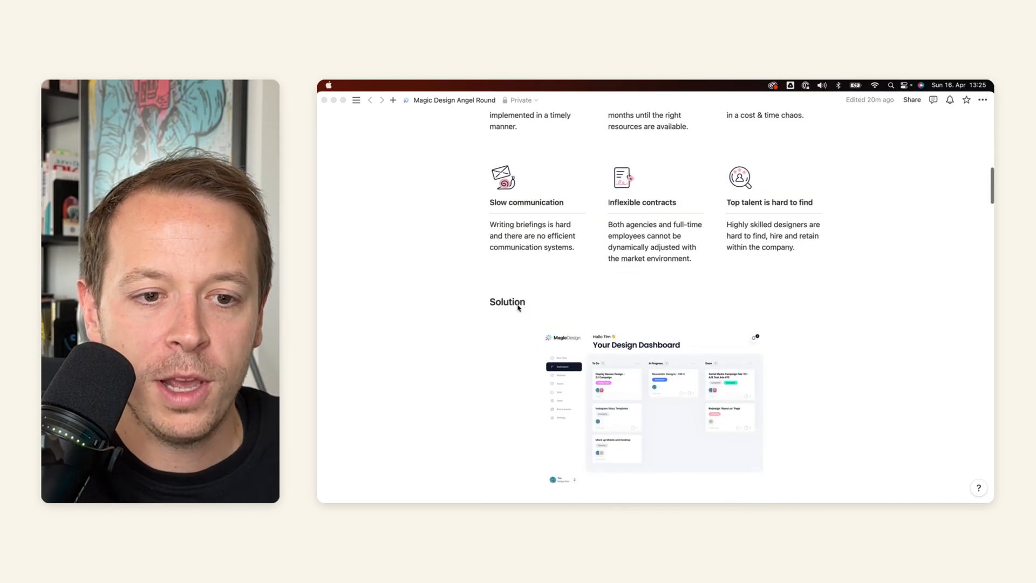
scroll("down", 3)
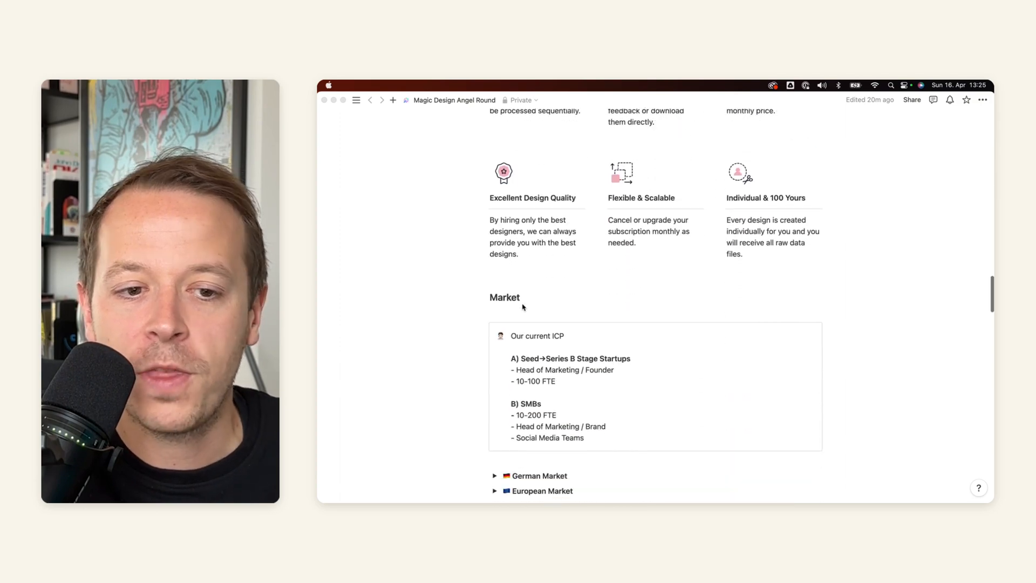
scroll("down", 3)
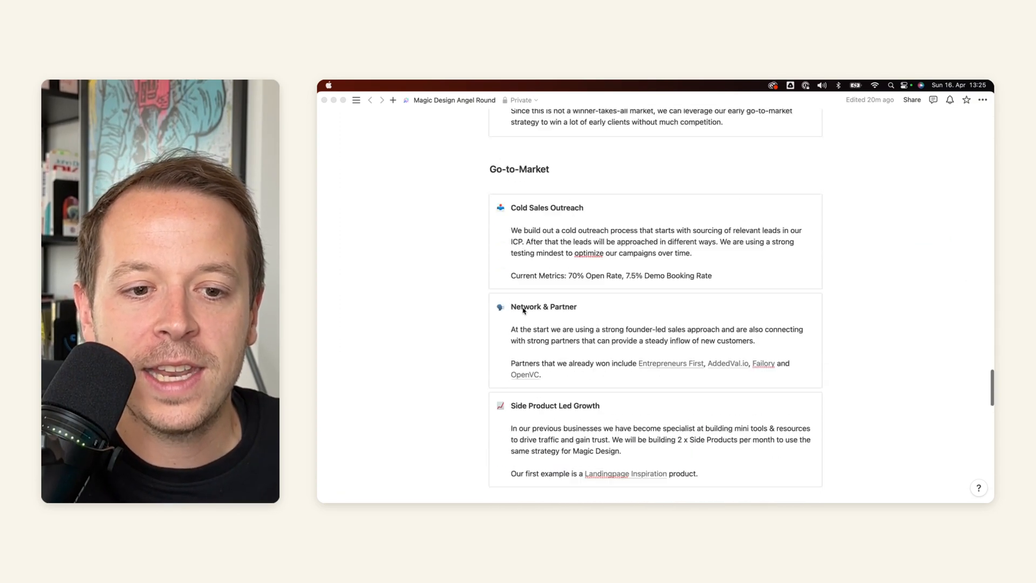
scroll("down", 3)
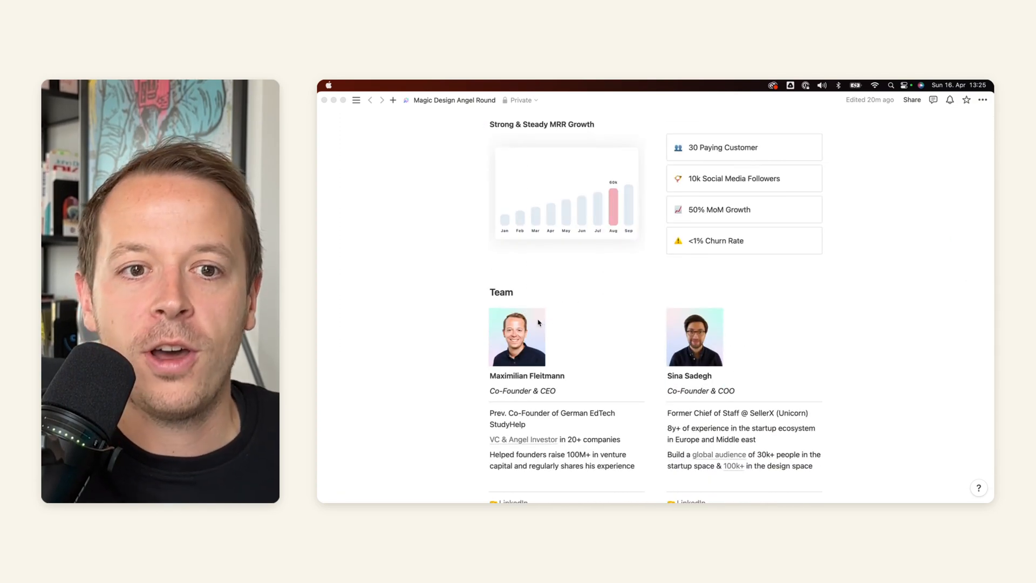
scroll("down", 3)
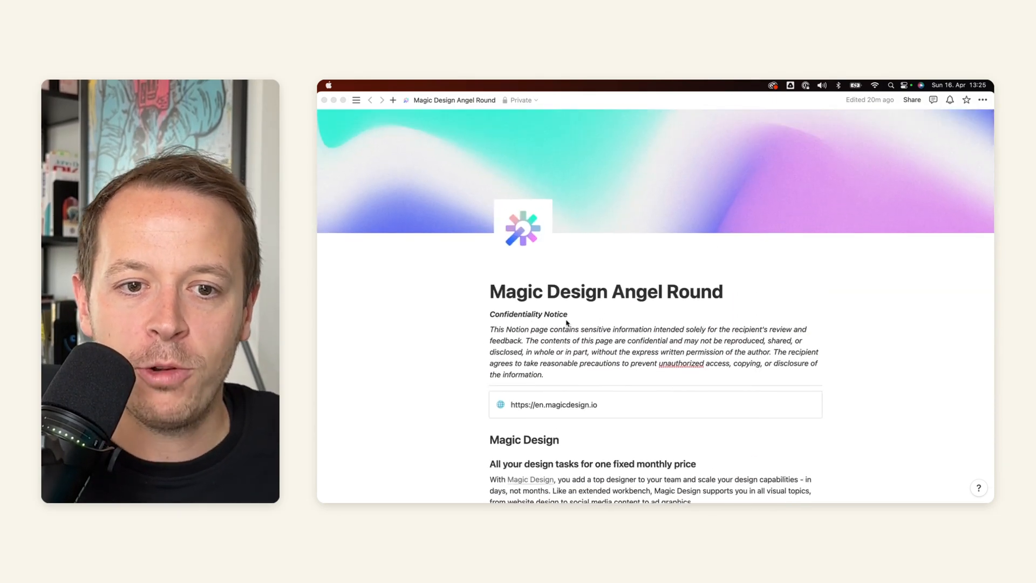
mouse_move(718, 258)
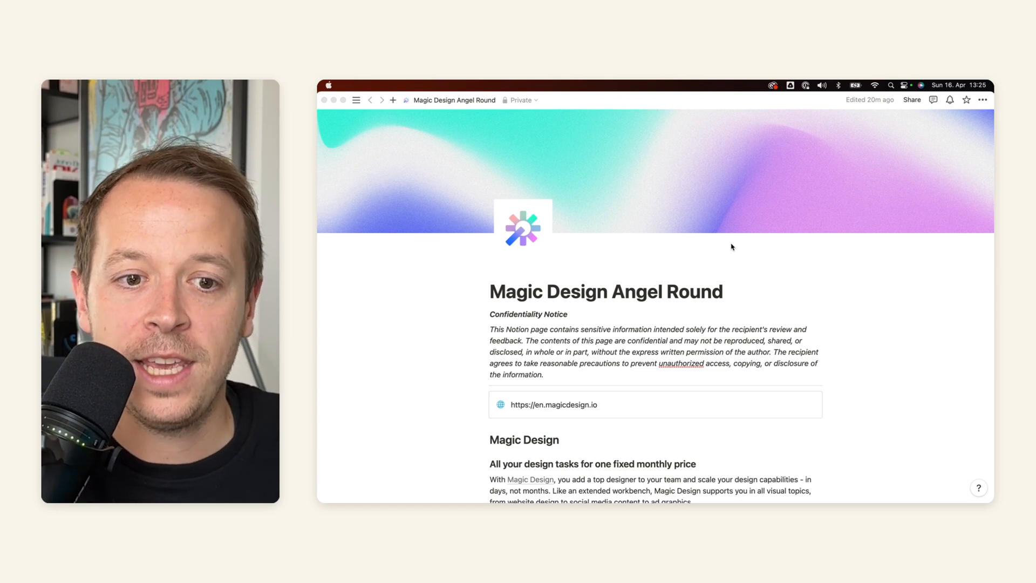
scroll("down", 3)
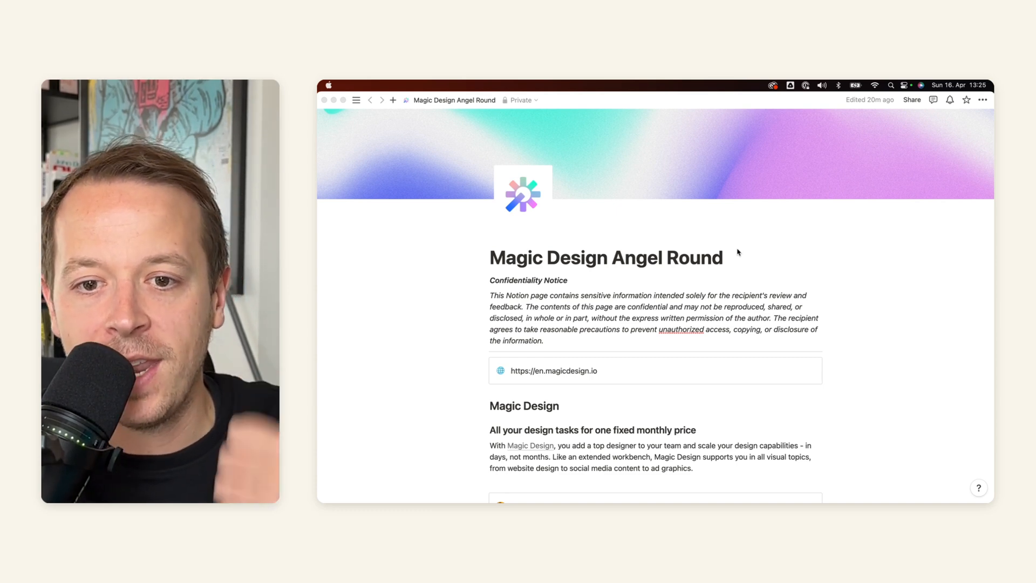
scroll("down", 3)
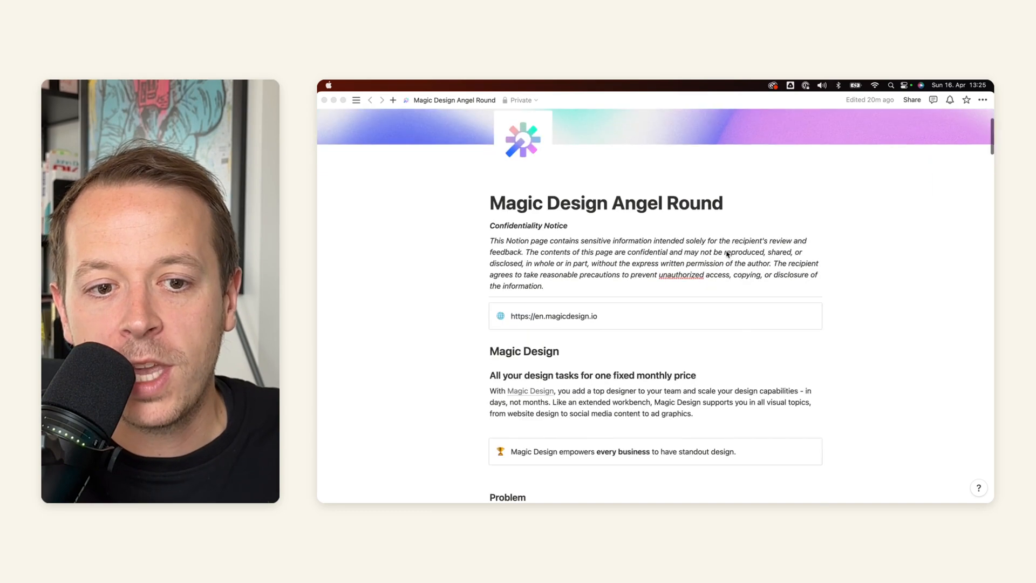
scroll("down", 3)
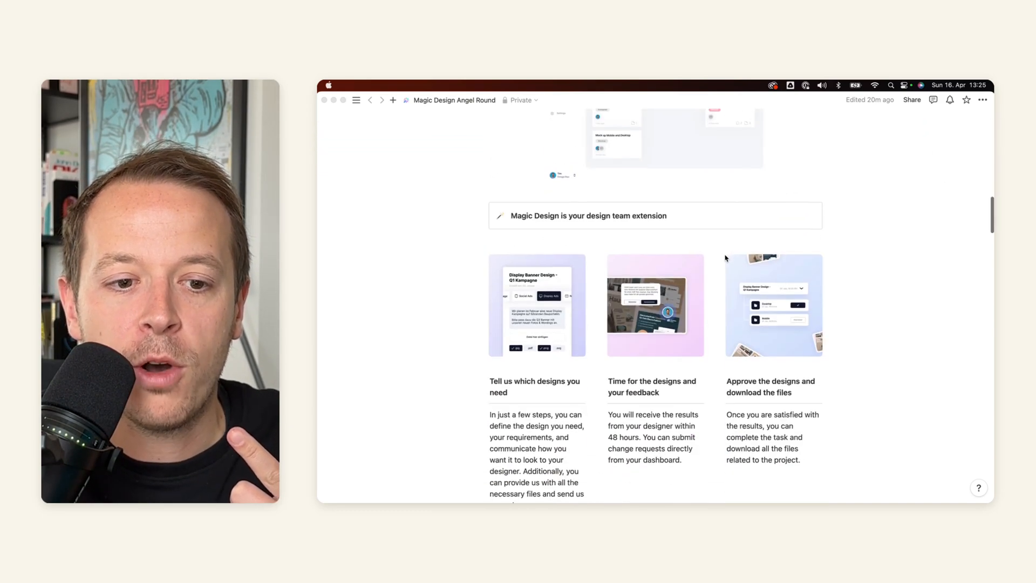
scroll("down", 3)
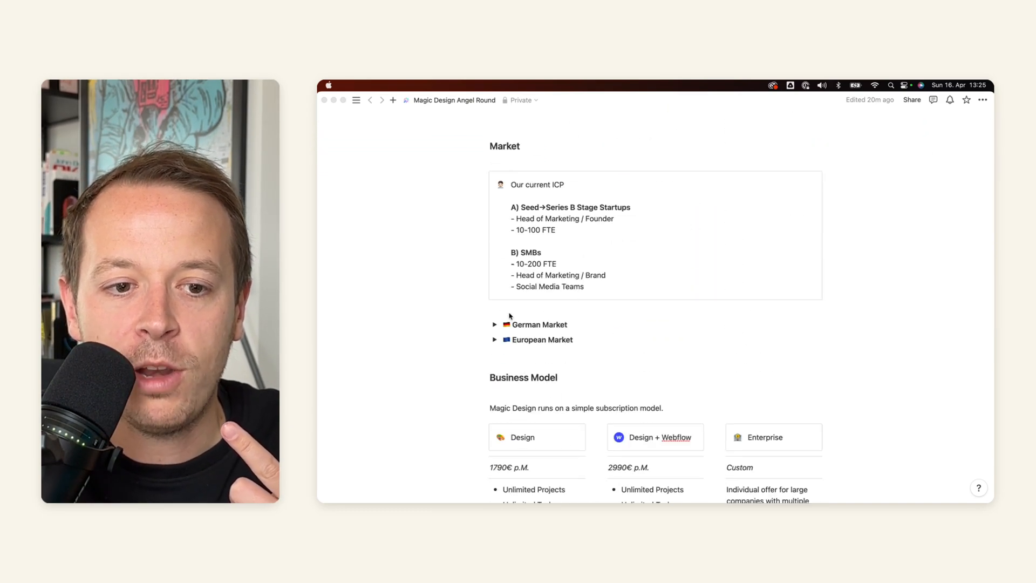
scroll("down", 3)
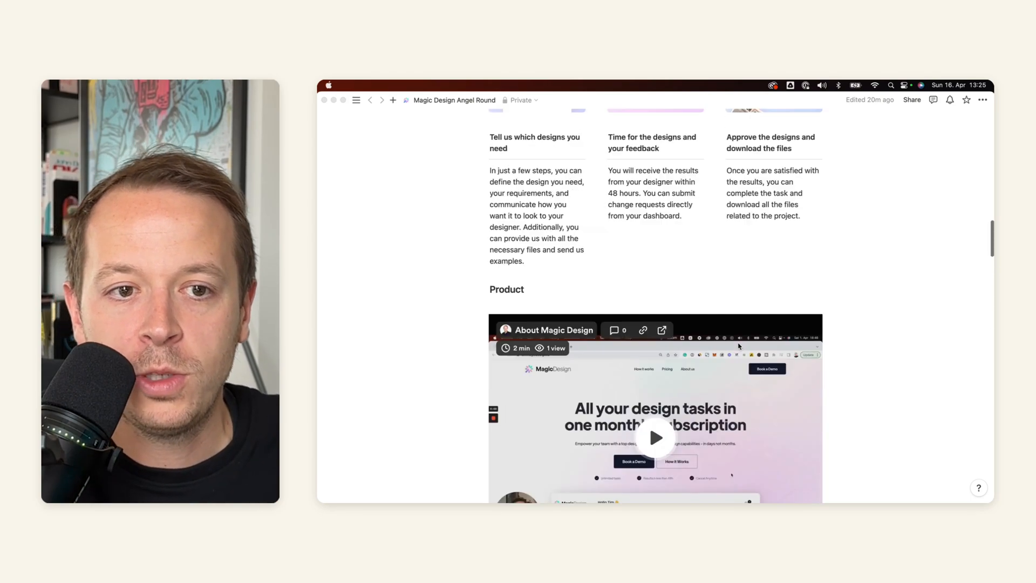
scroll("up", 3)
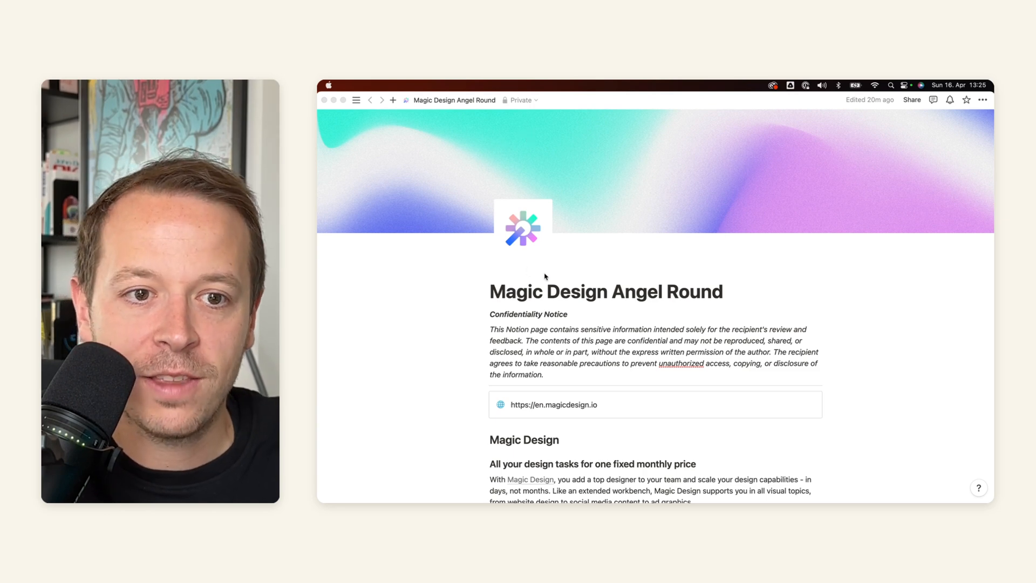
scroll("down", 3)
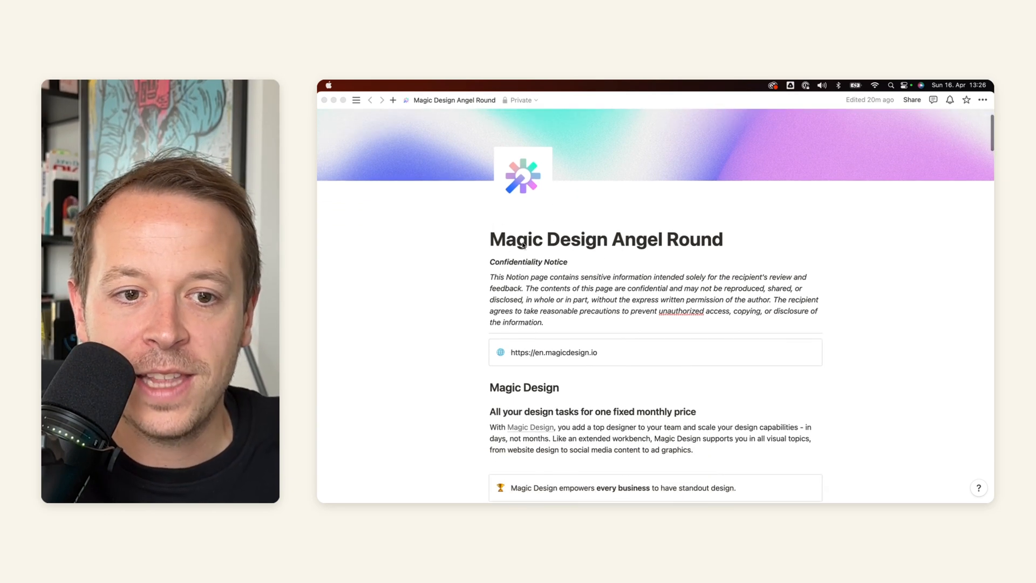
scroll("down", 3)
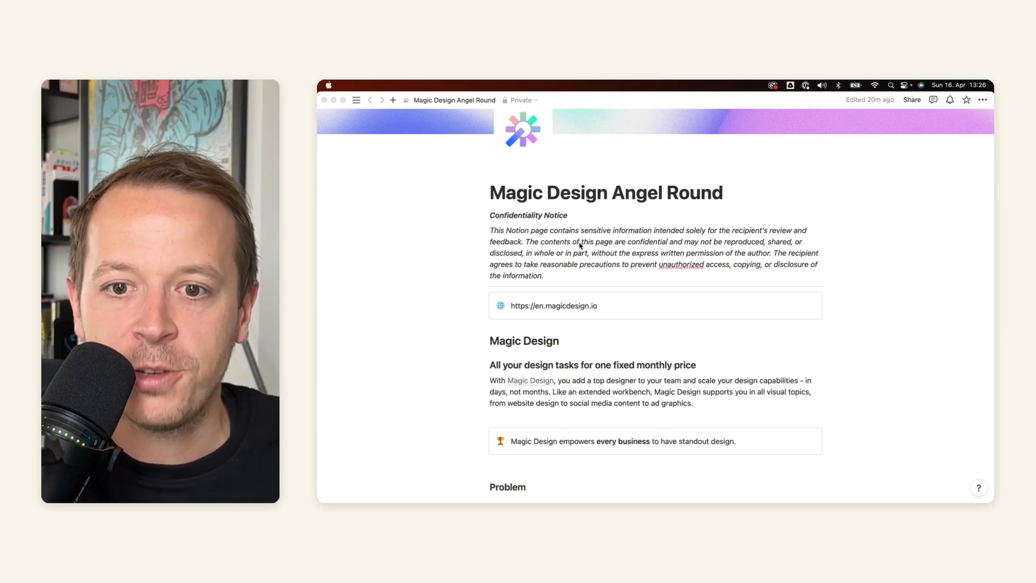
mouse_move(573, 252)
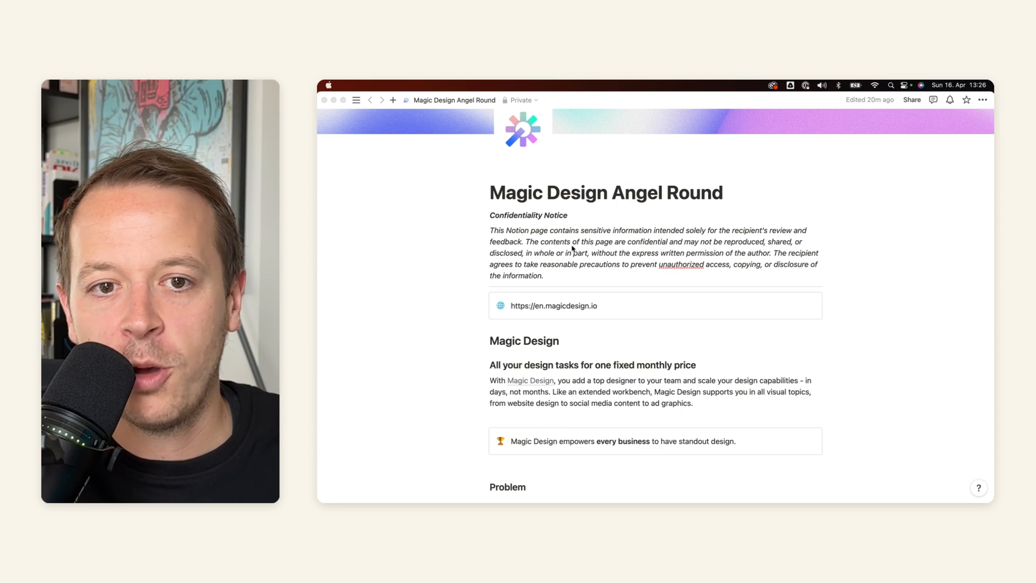
scroll("down", 3)
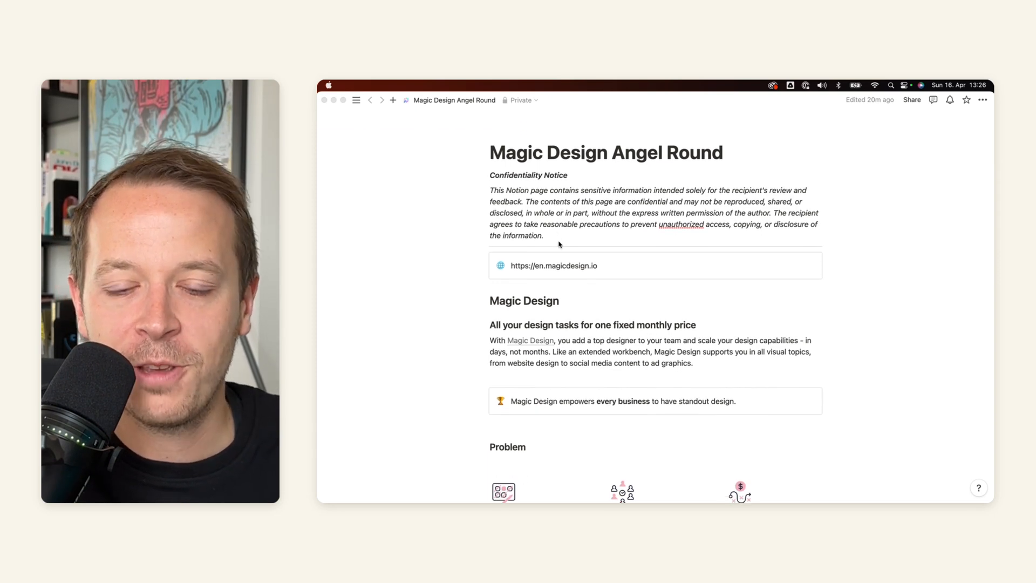
scroll("down", 3)
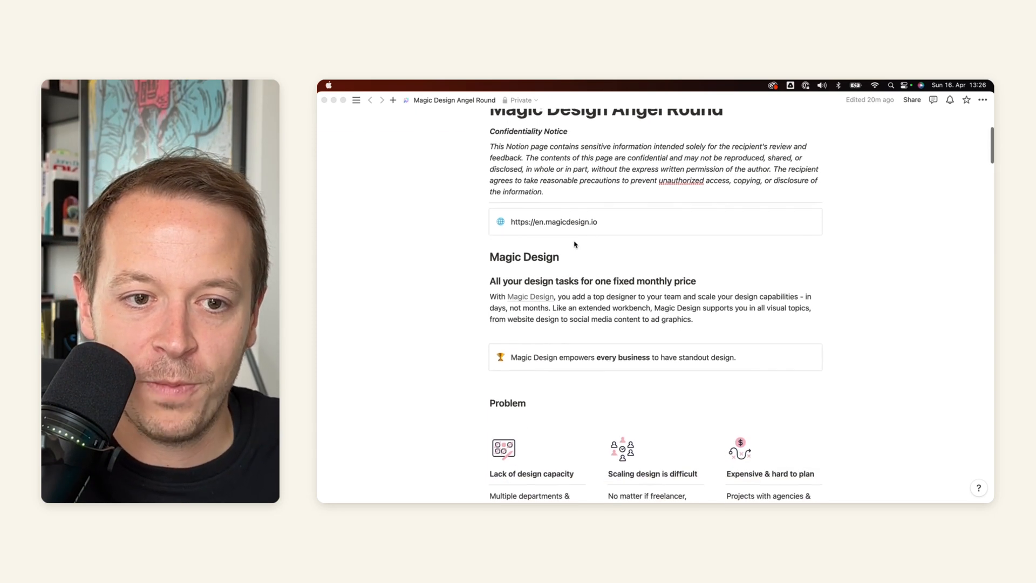
scroll("down", 3)
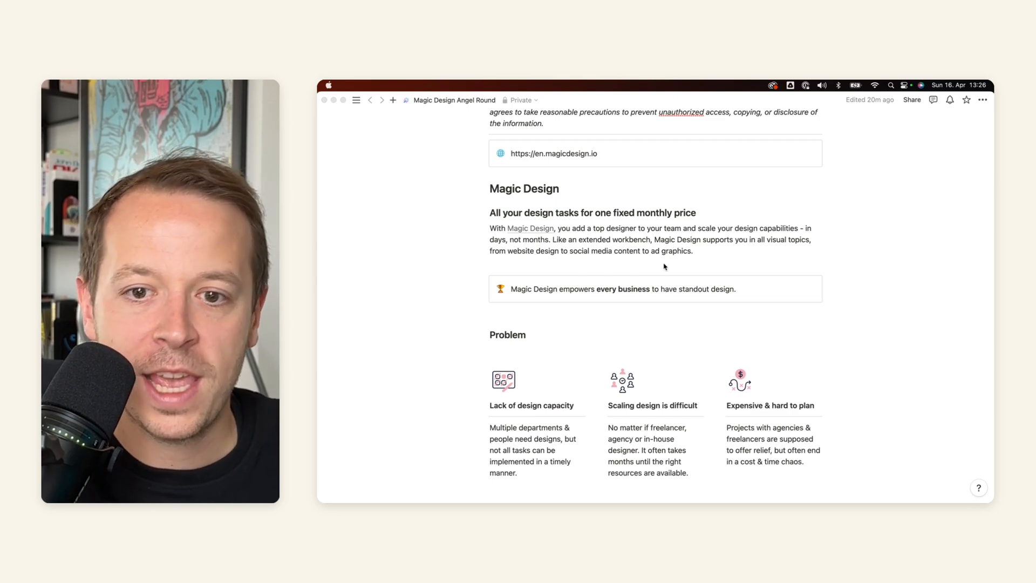
scroll("down", 3)
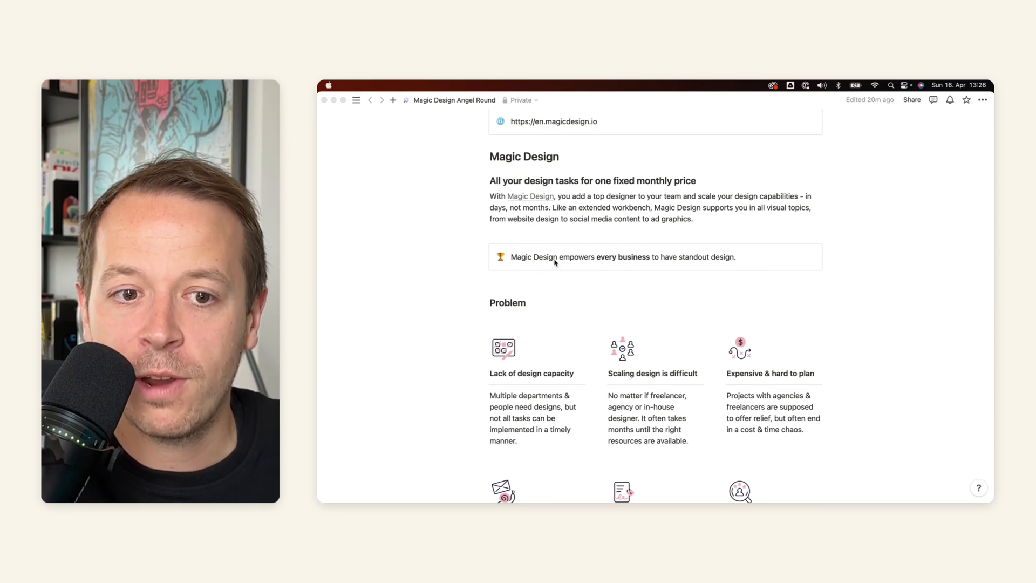
mouse_move(578, 265)
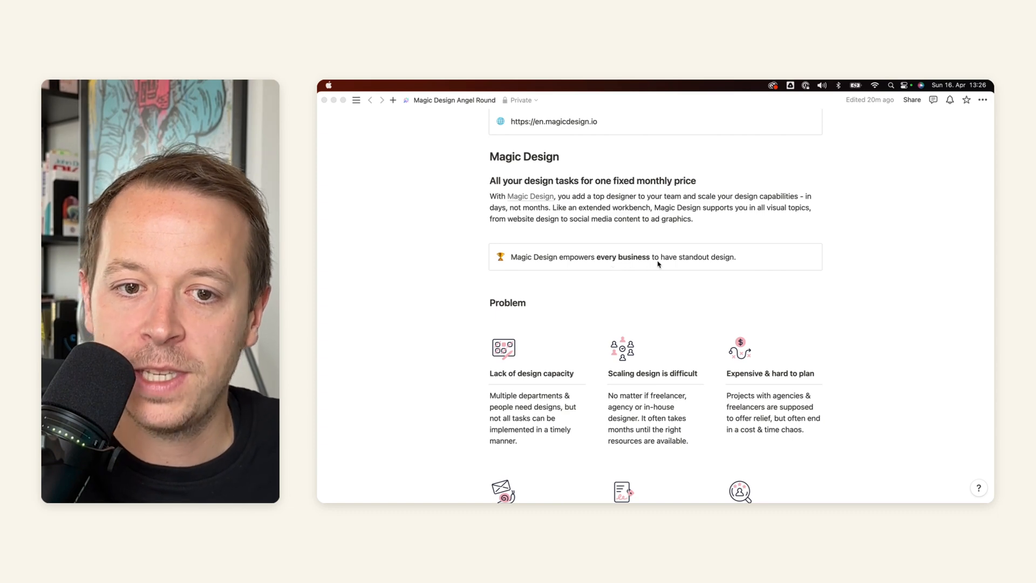
mouse_move(672, 261)
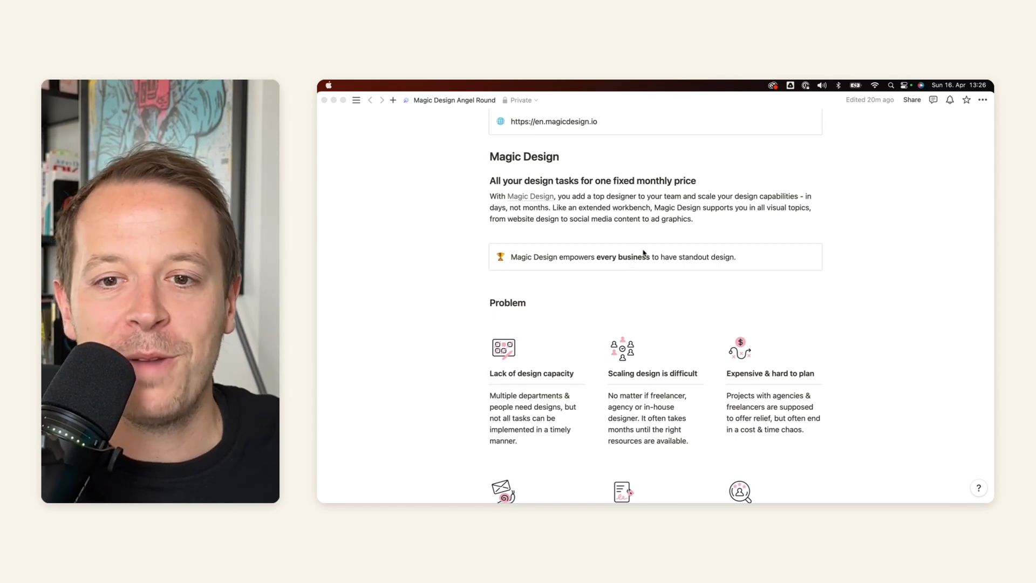
scroll("down", 3)
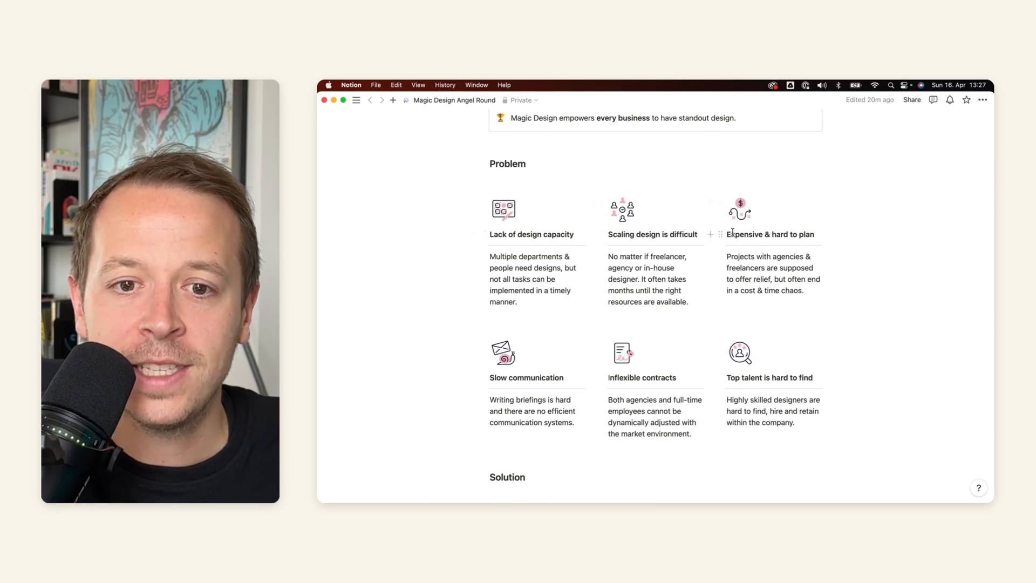
scroll("down", 3)
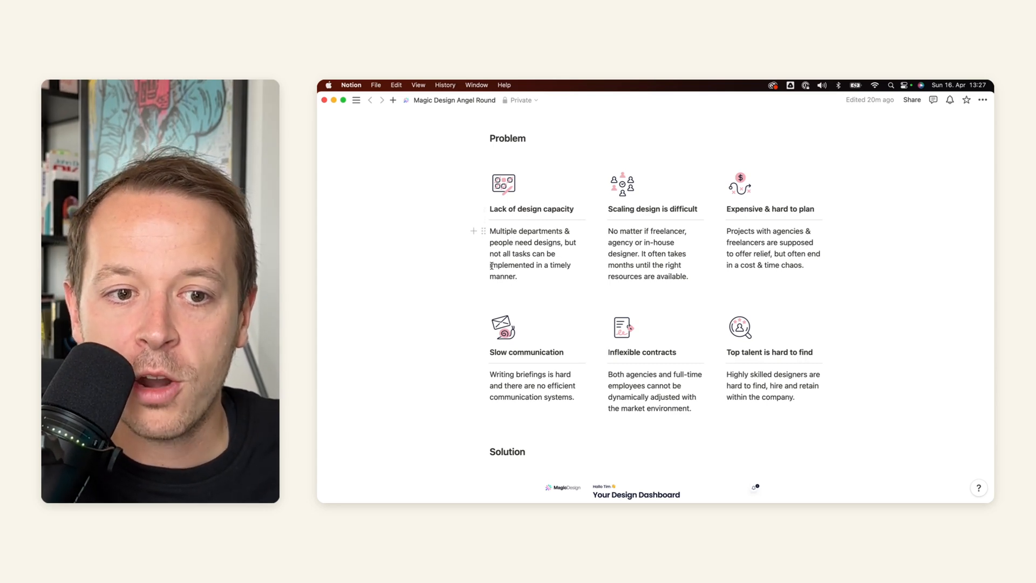
Step: Highlight 'implemented' in the first problem text, then scroll past the Product video to the benefits grid
double_click(512, 266)
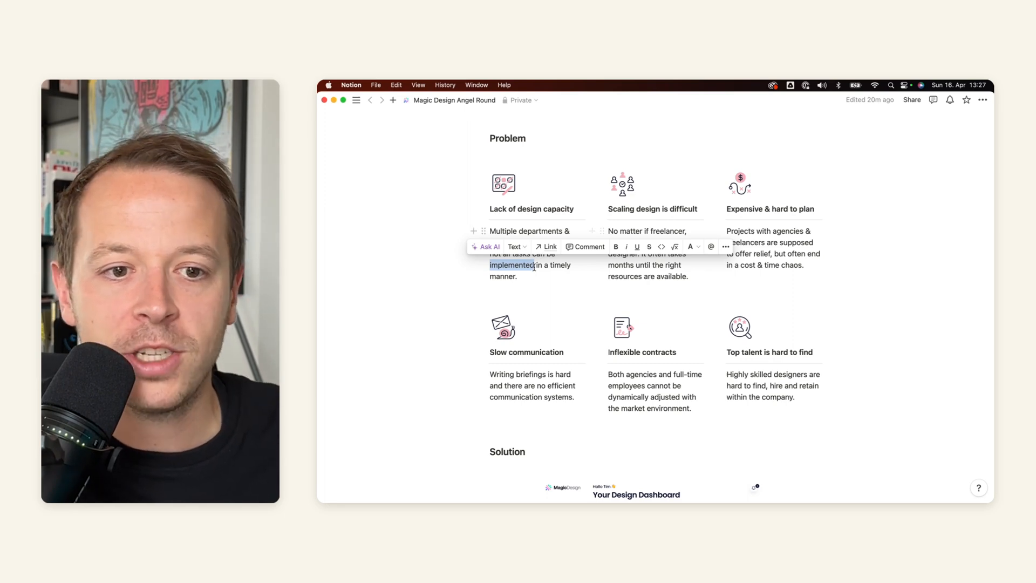
left_click(657, 227)
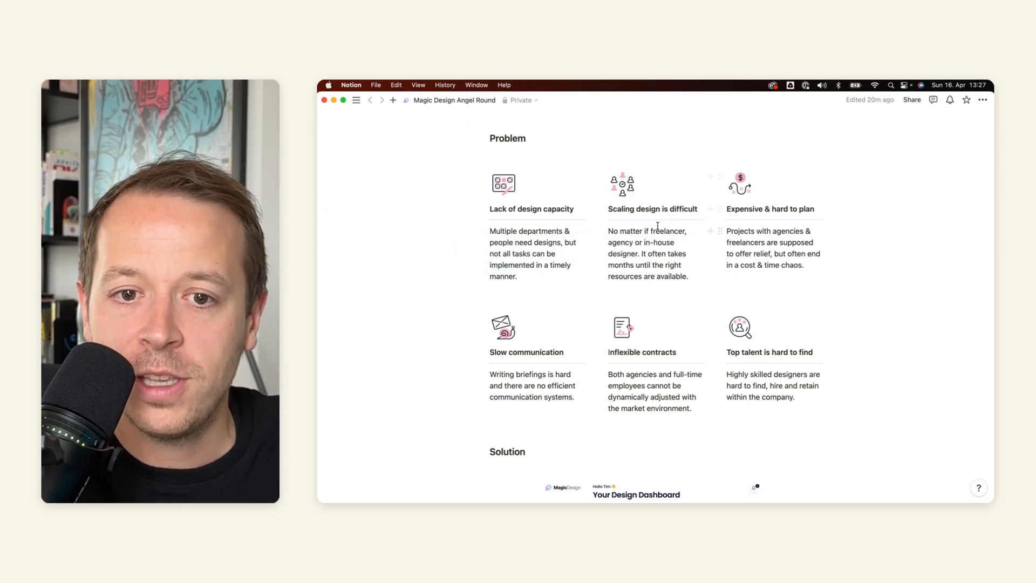
scroll("down", 3)
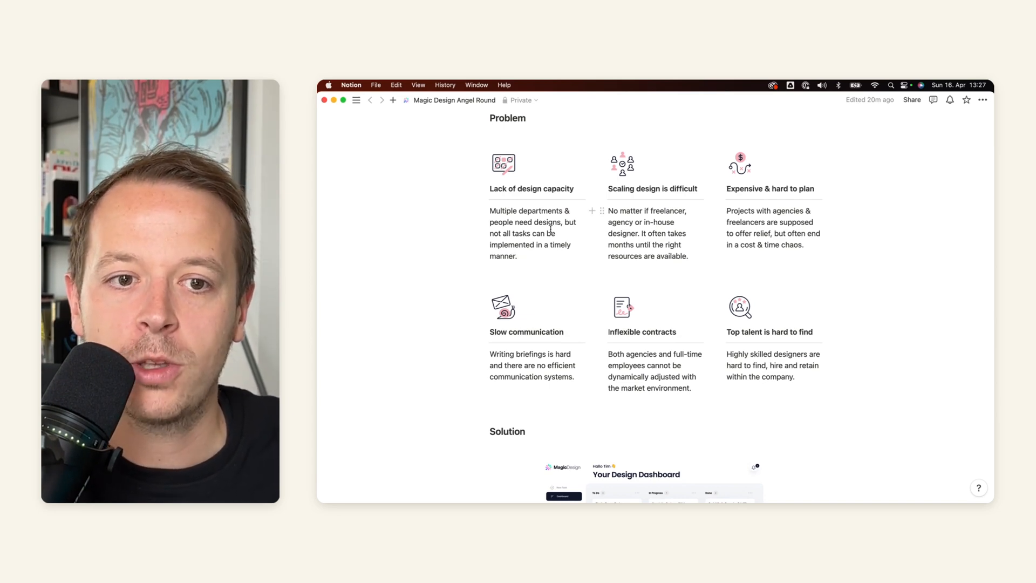
scroll("down", 3)
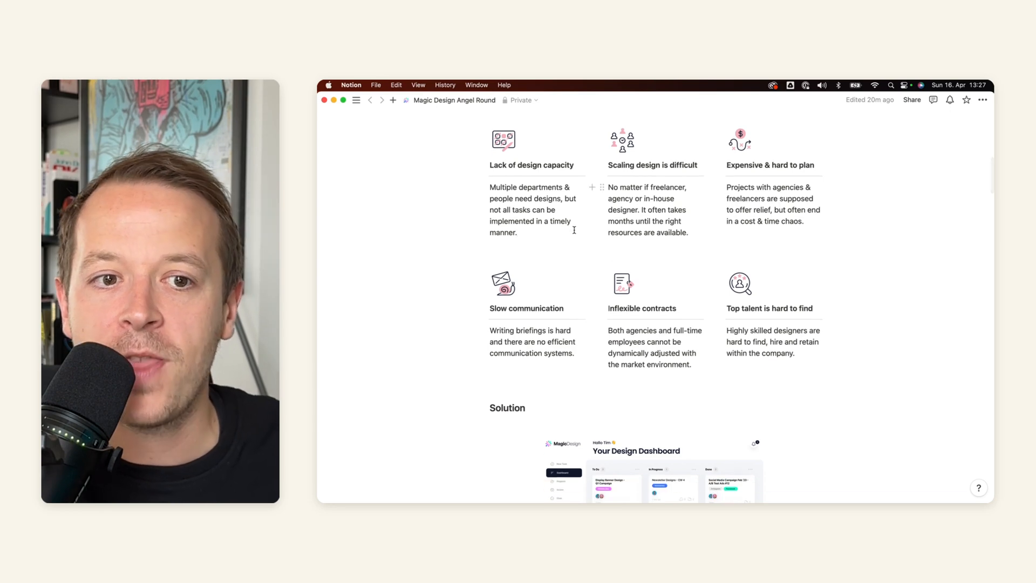
scroll("down", 3)
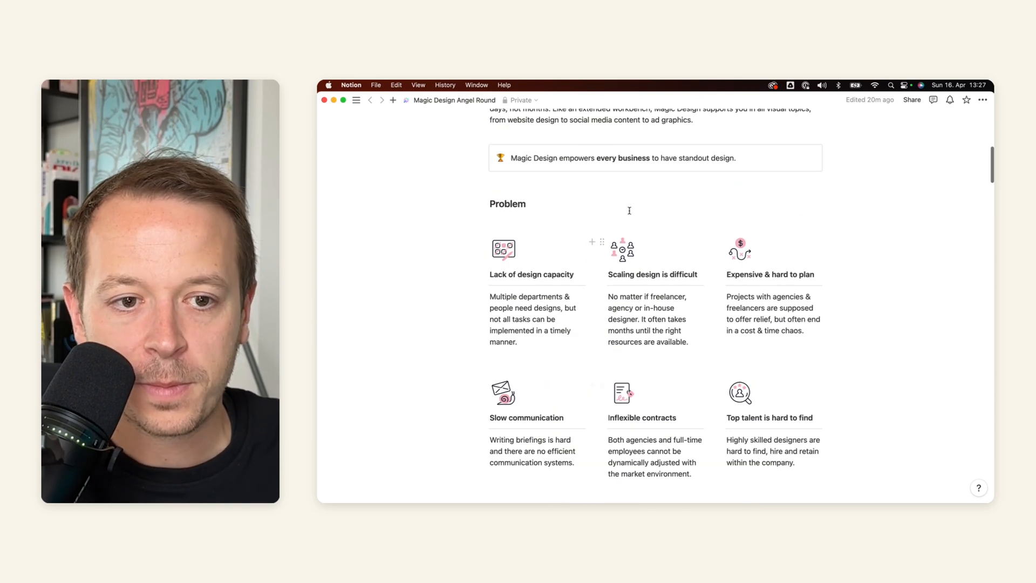
scroll("down", 3)
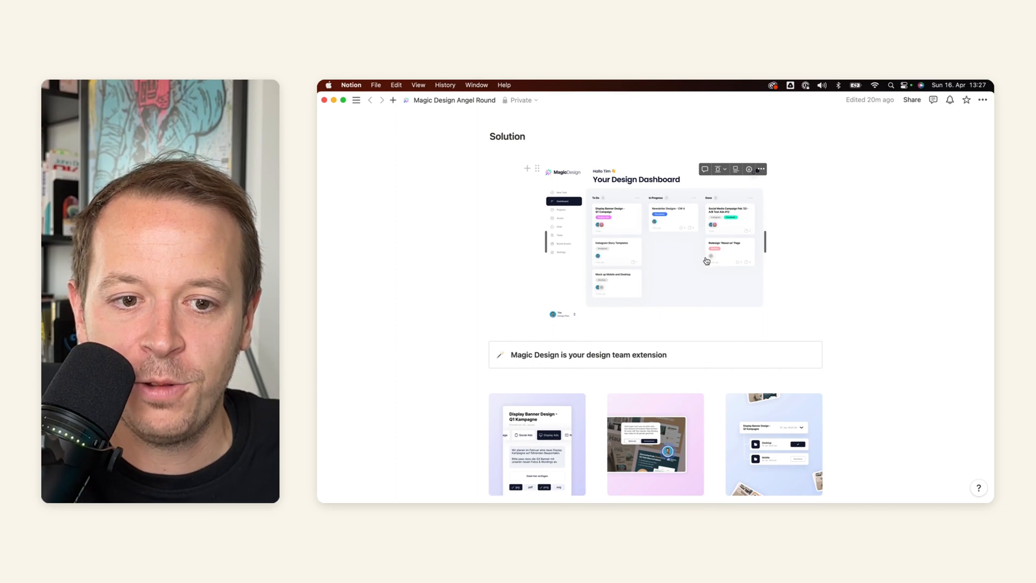
scroll("down", 3)
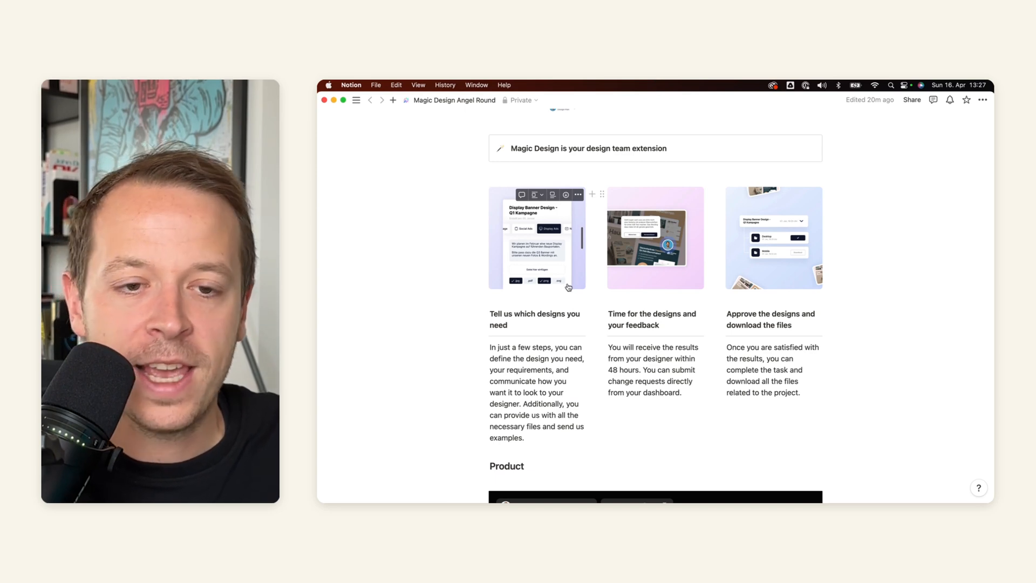
scroll("down", 3)
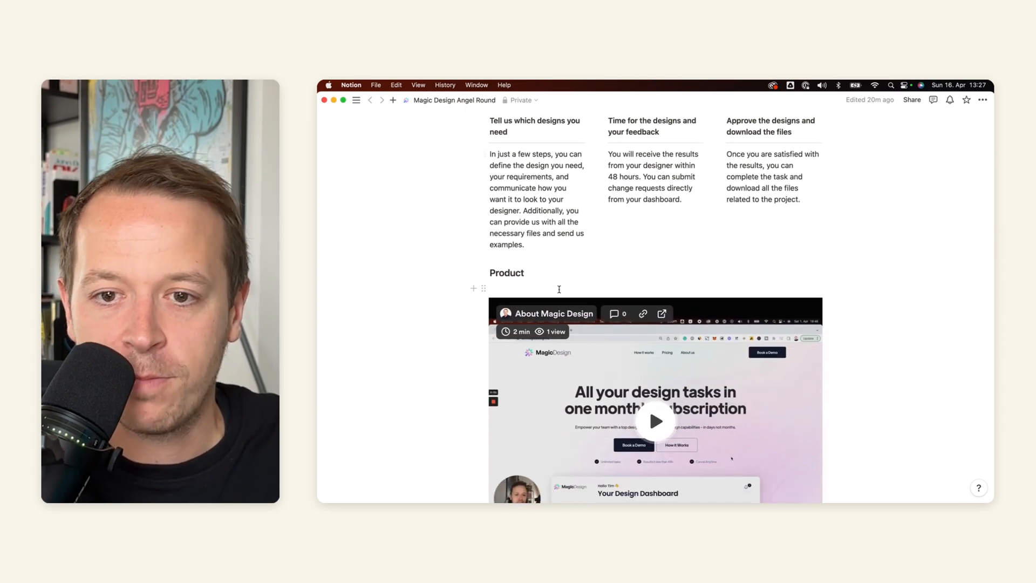
scroll("down", 3)
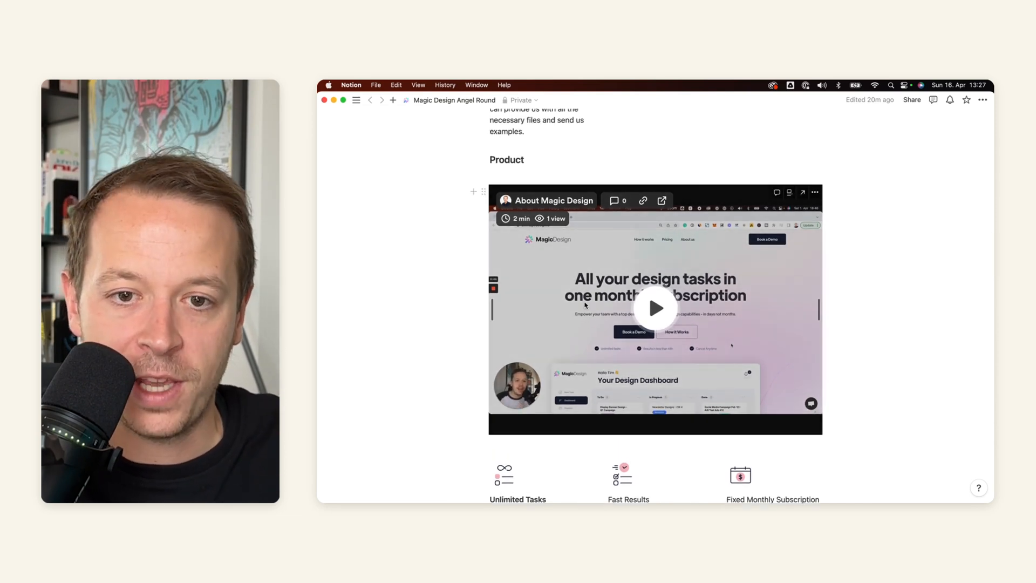
mouse_move(622, 246)
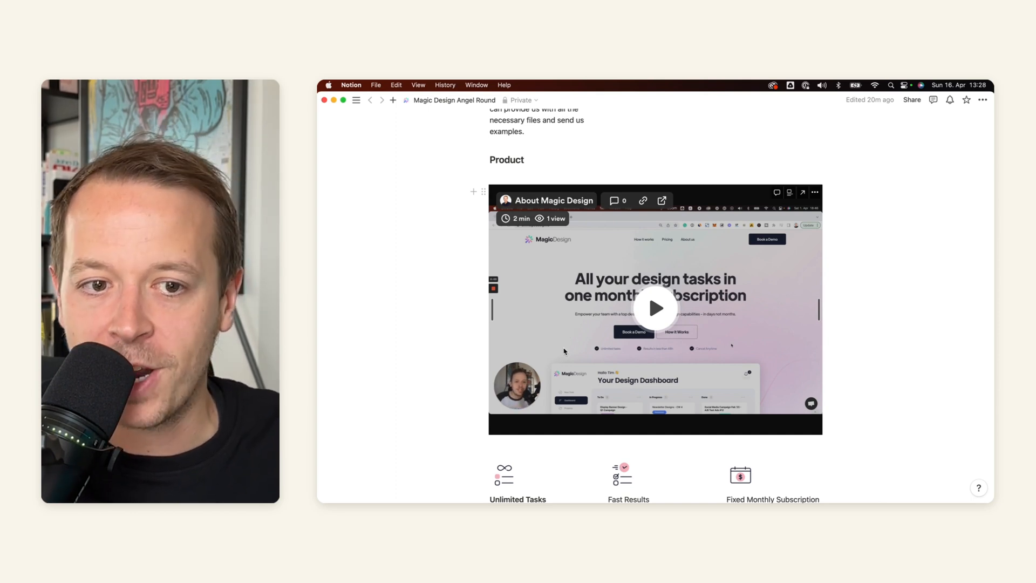
scroll("down", 3)
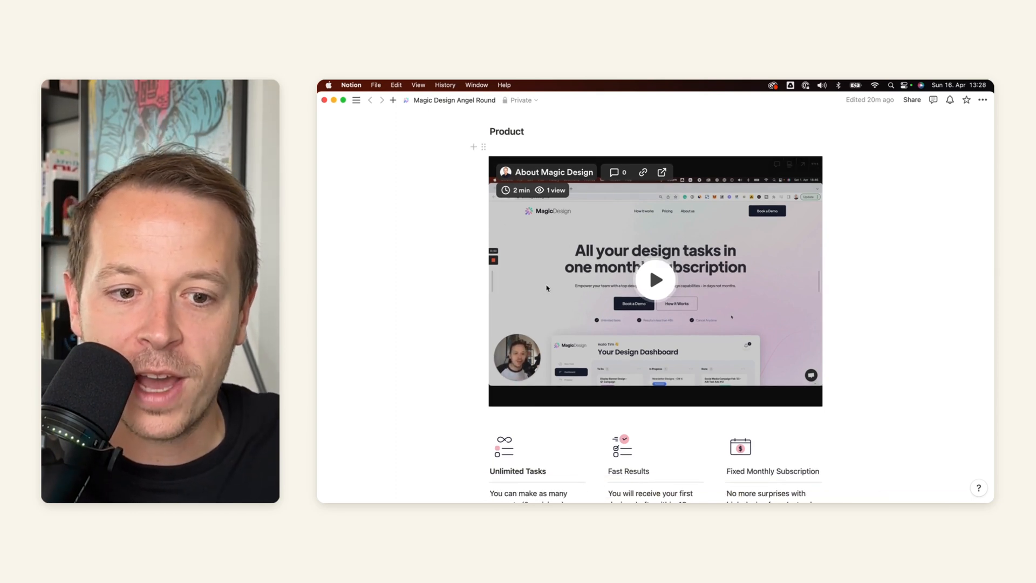
scroll("down", 3)
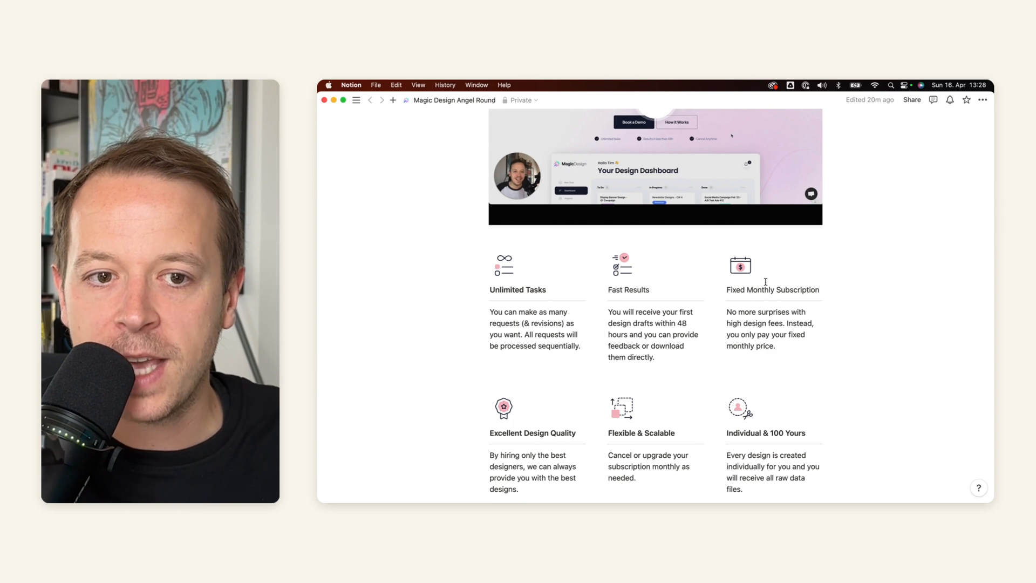
scroll("down", 3)
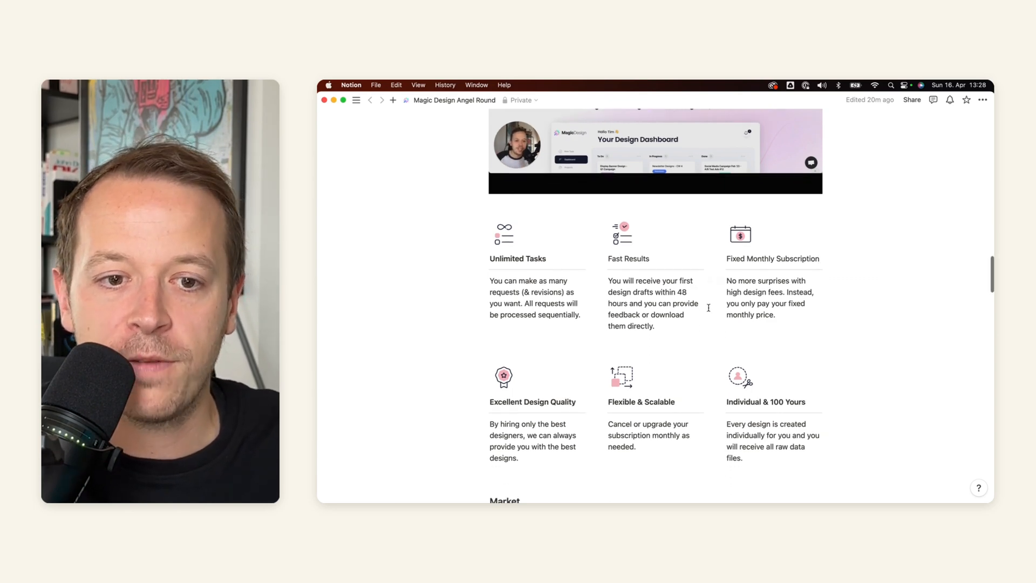
scroll("down", 3)
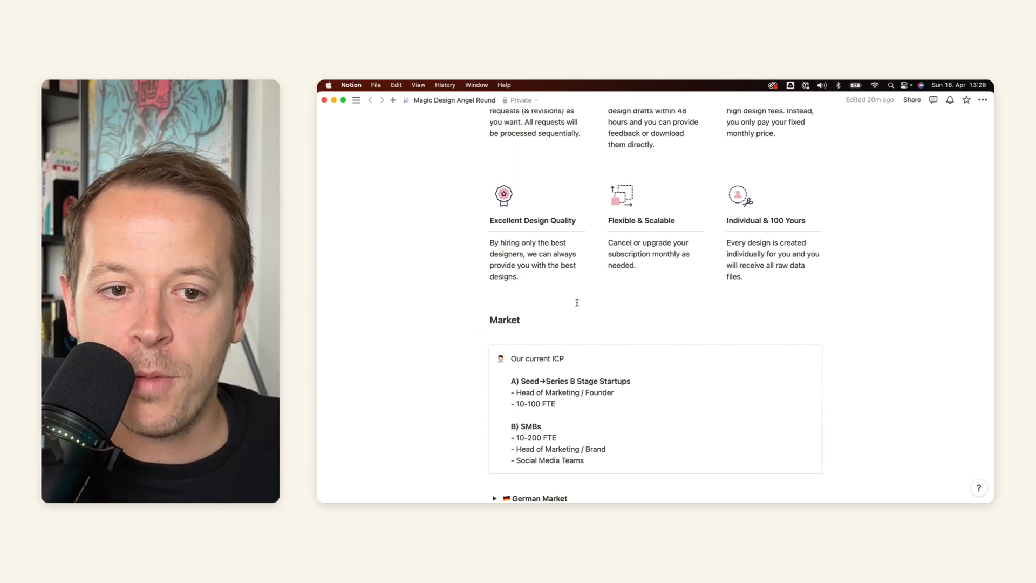
Step: Select text inside the current ICP callout while scrolling into the Market section
scroll("down", 3)
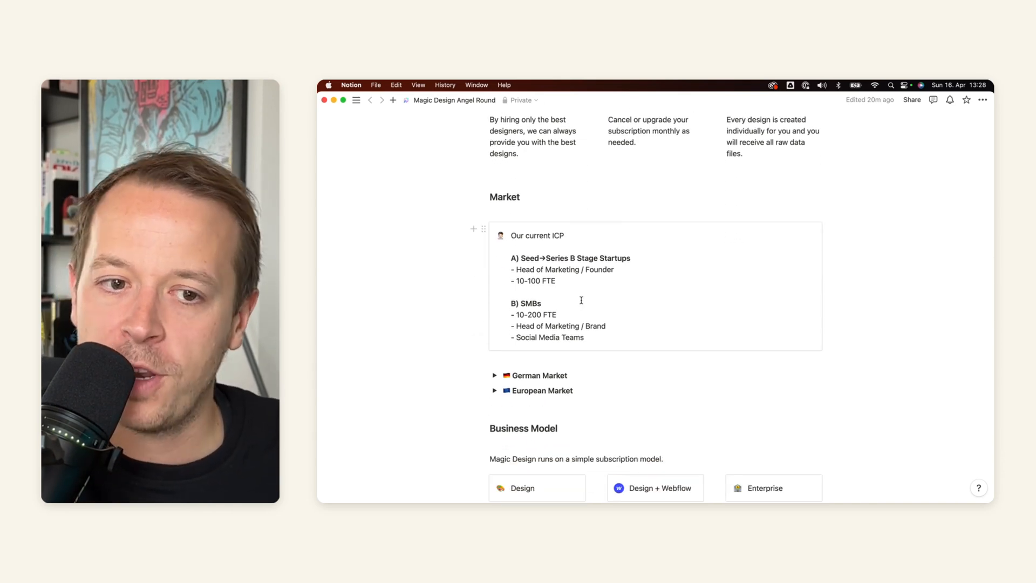
double_click(536, 235)
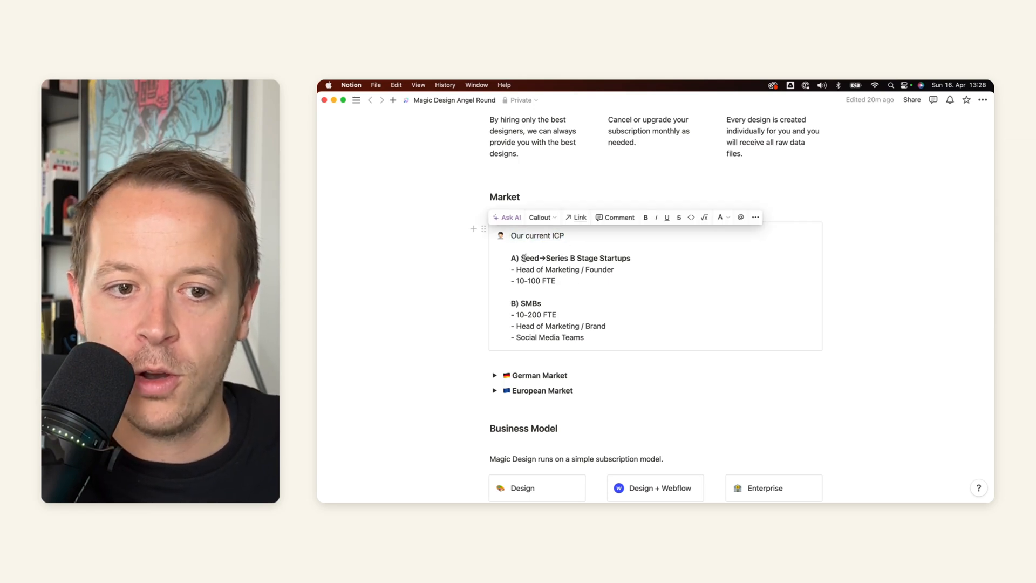
left_click_drag(512, 258, 631, 258)
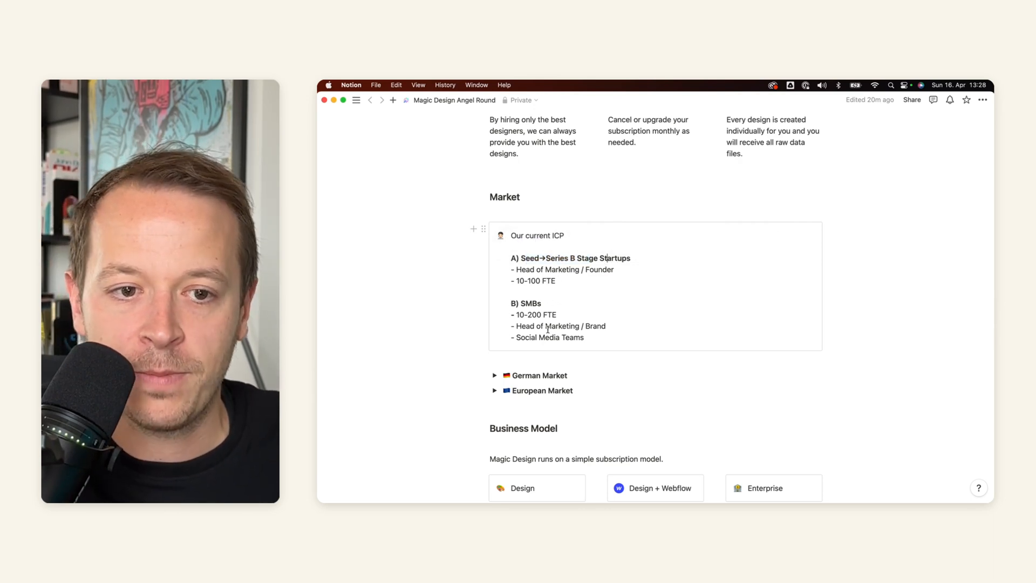
scroll("down", 3)
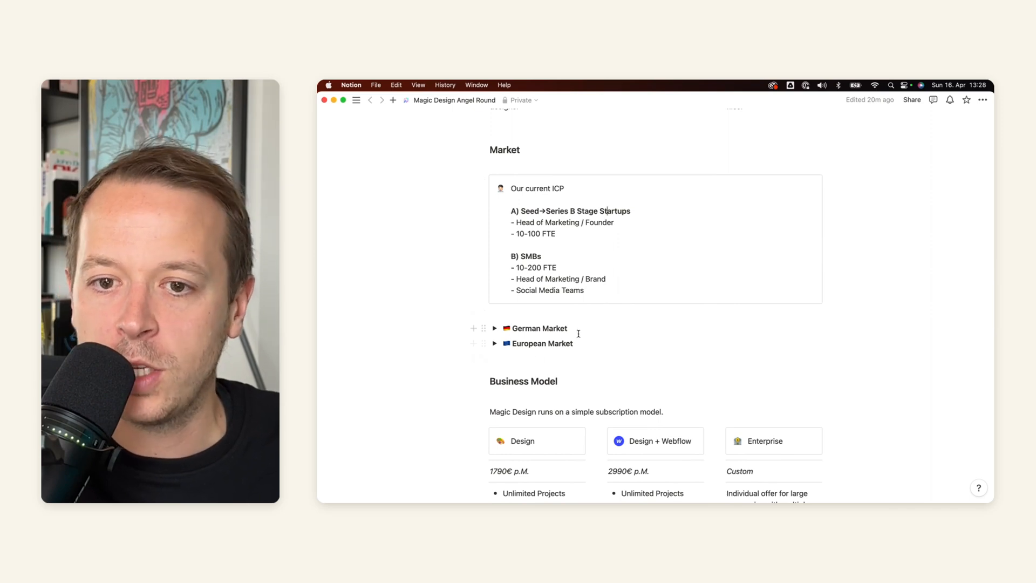
Step: Expand and collapse the German Market and European Market toggles, then scroll to Business Model
left_click(495, 328)
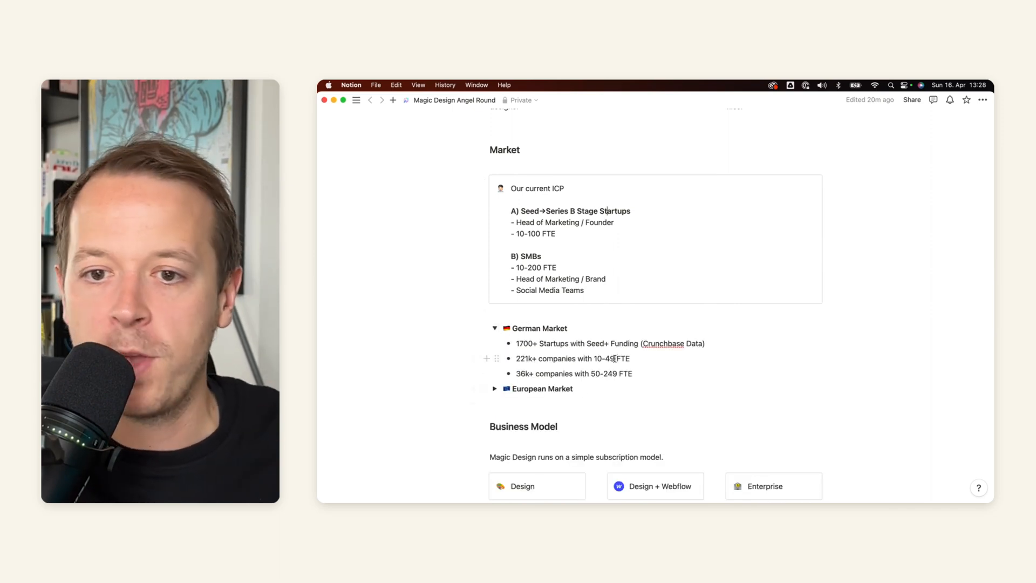
left_click(494, 328)
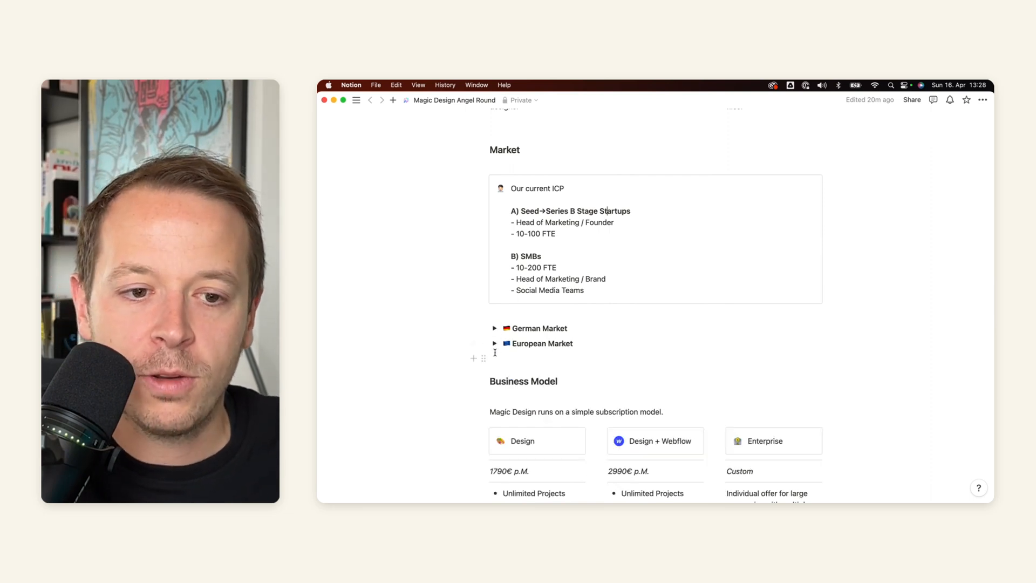
left_click(494, 343)
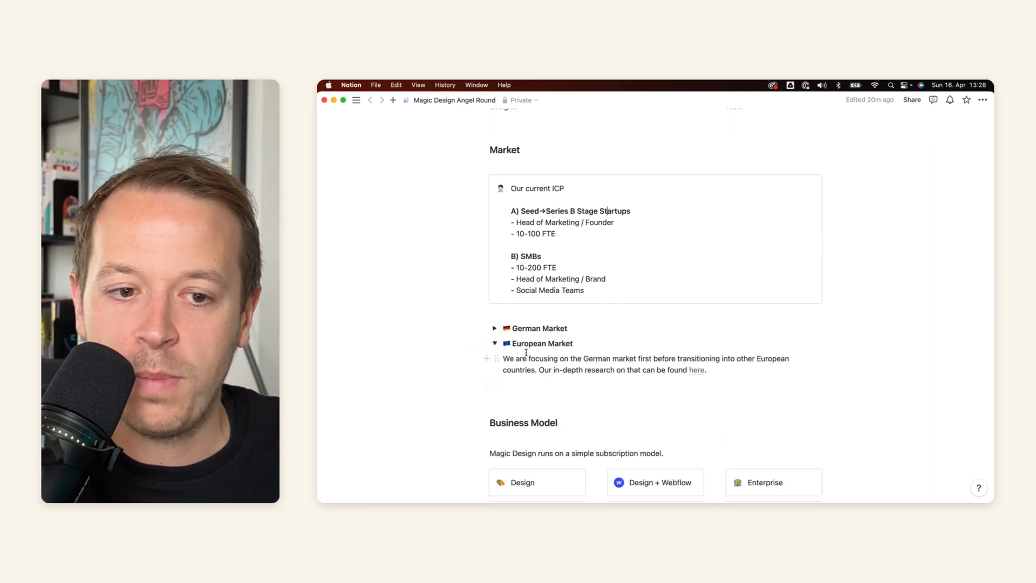
left_click(494, 344)
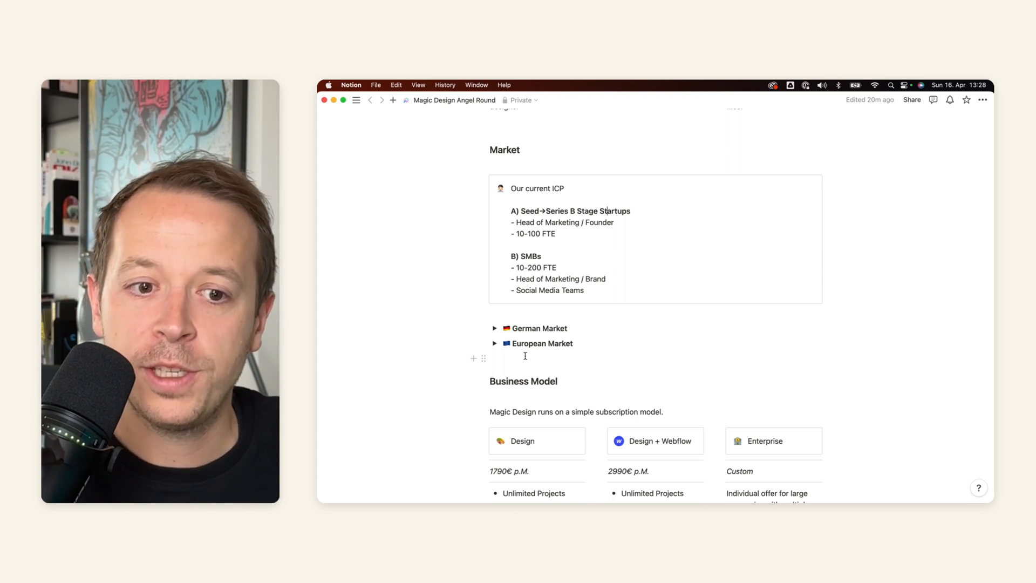
scroll("down", 3)
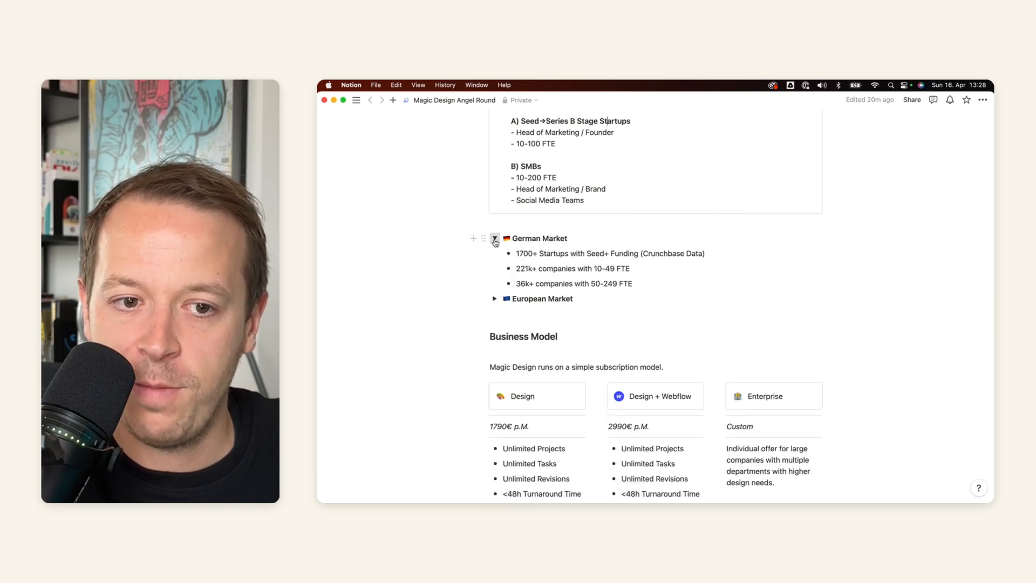
left_click(494, 241)
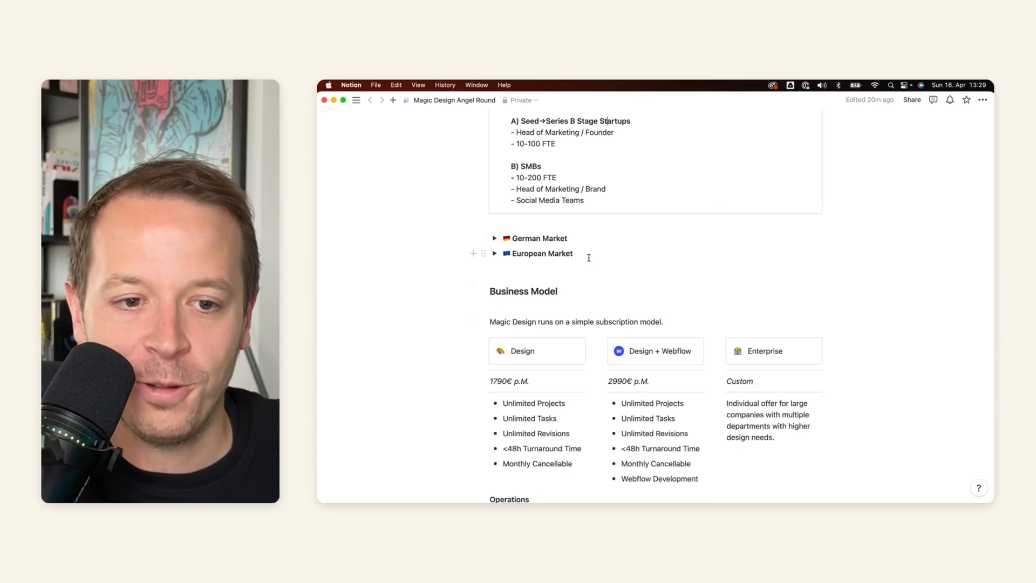
scroll("down", 3)
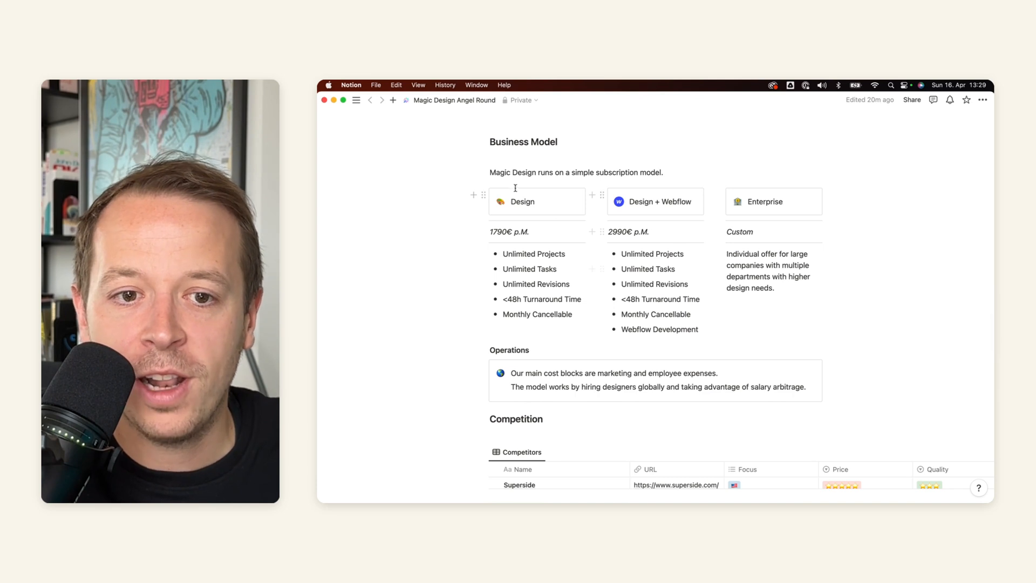
mouse_move(778, 222)
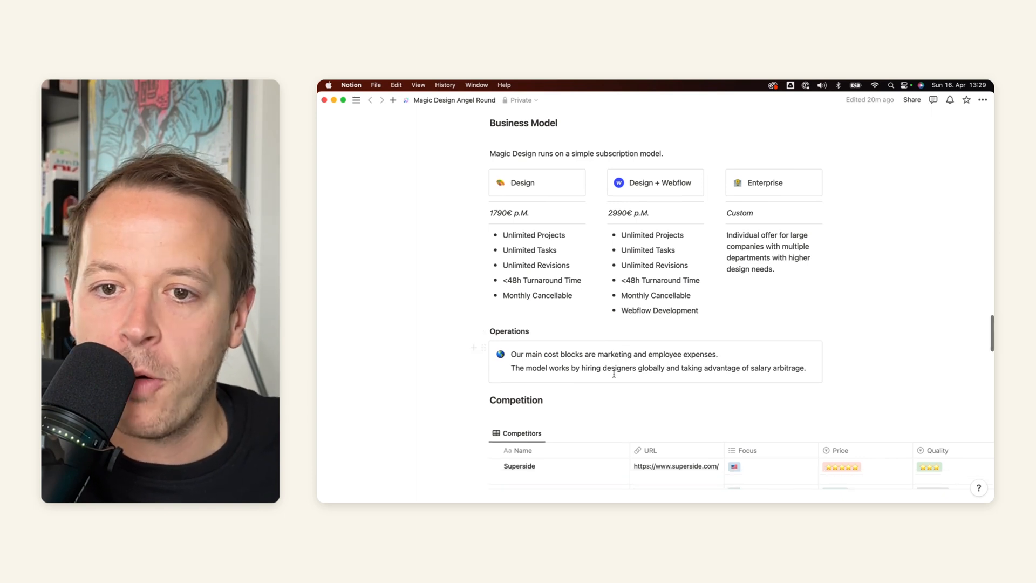
Step: Scroll past the Operations callout to the Competitors table with Superside, Awesomic, DesignJoy and Manypixels
scroll("down", 3)
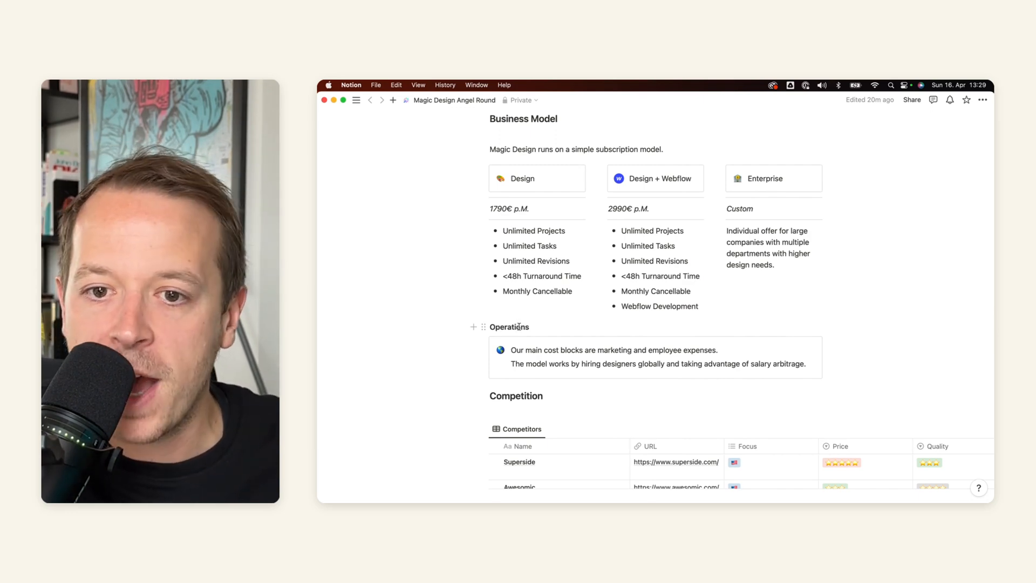
scroll("down", 3)
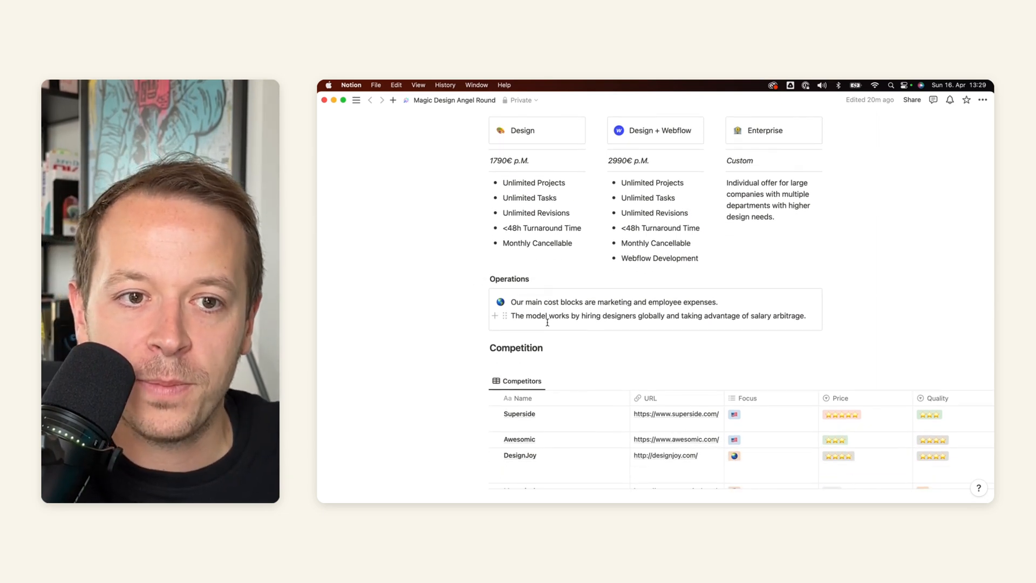
scroll("down", 3)
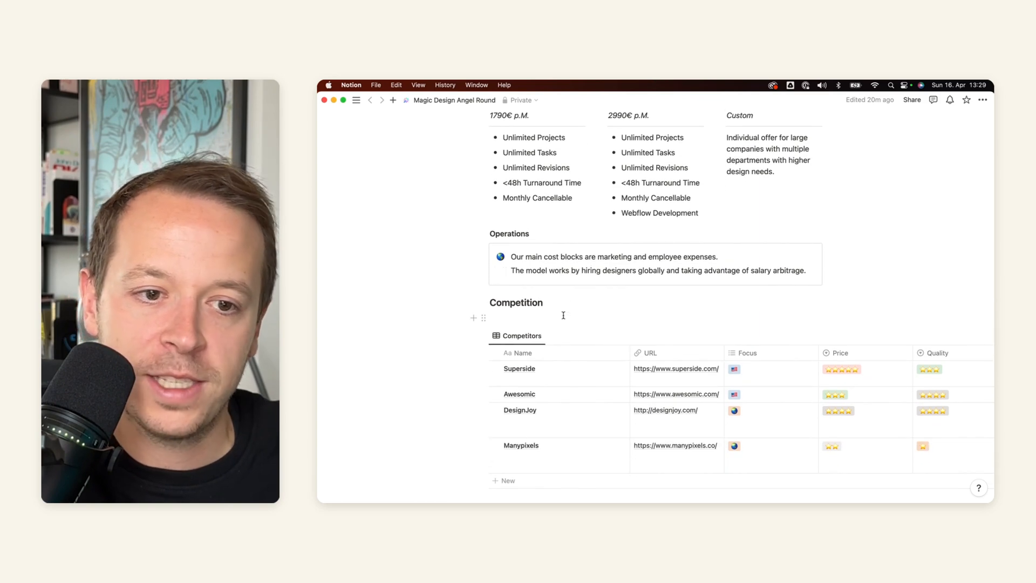
scroll("down", 3)
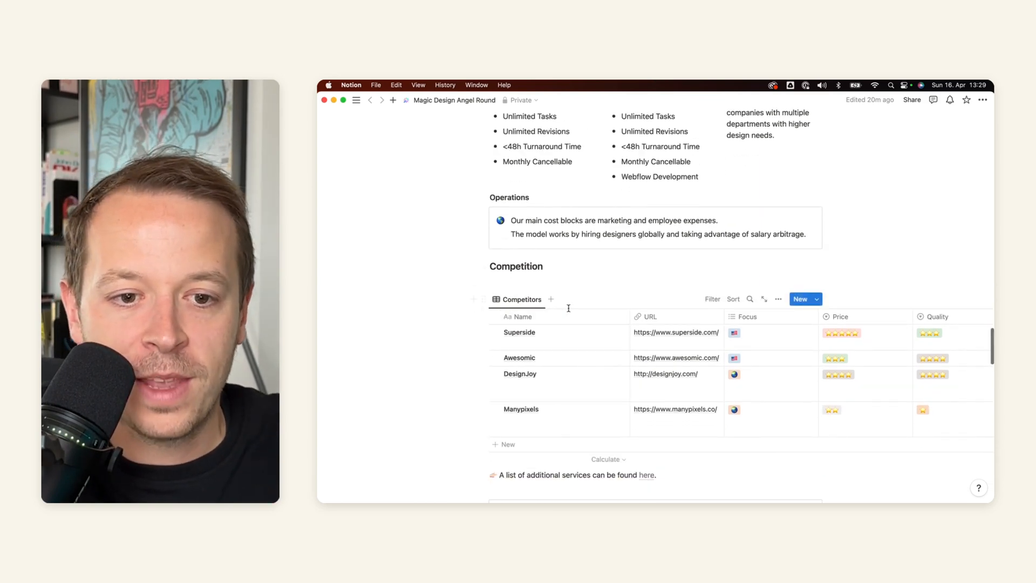
scroll("down", 3)
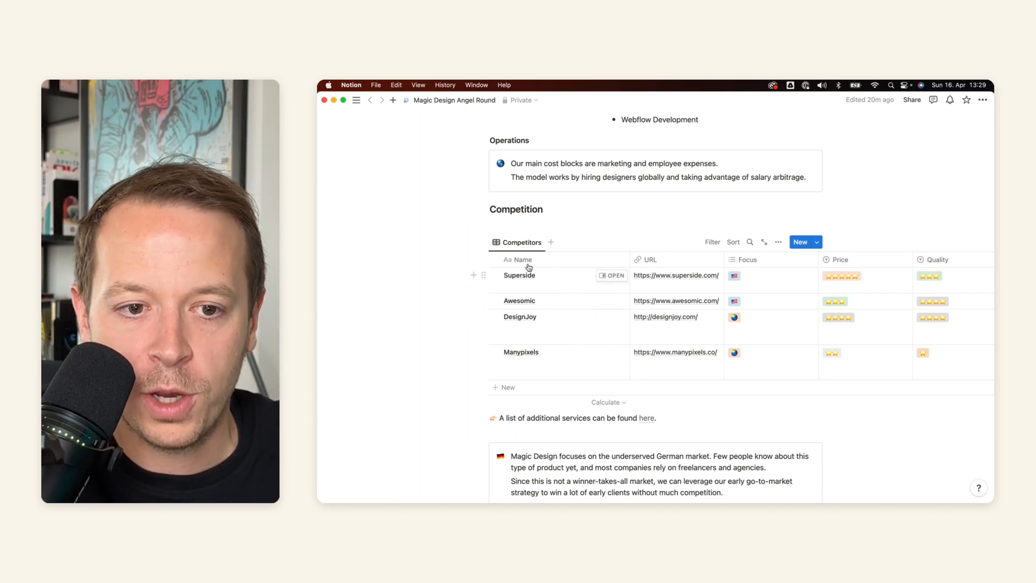
left_click(675, 275)
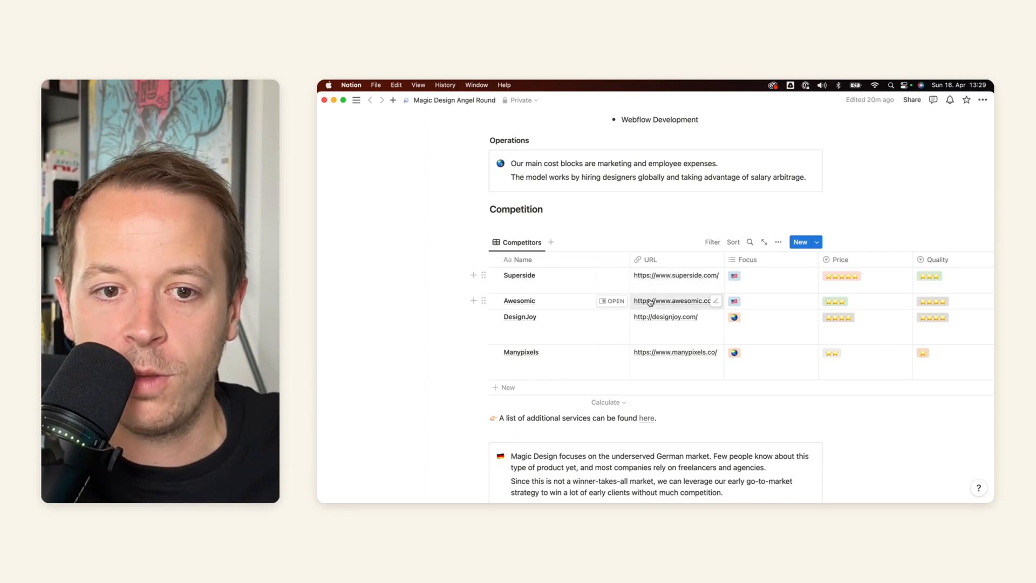
scroll("right", 3)
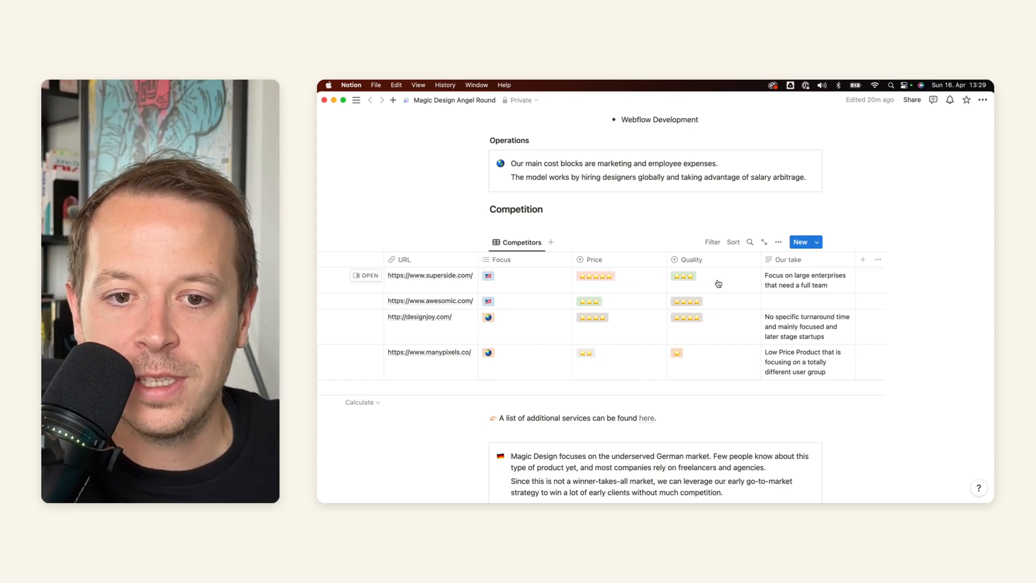
left_click(684, 275)
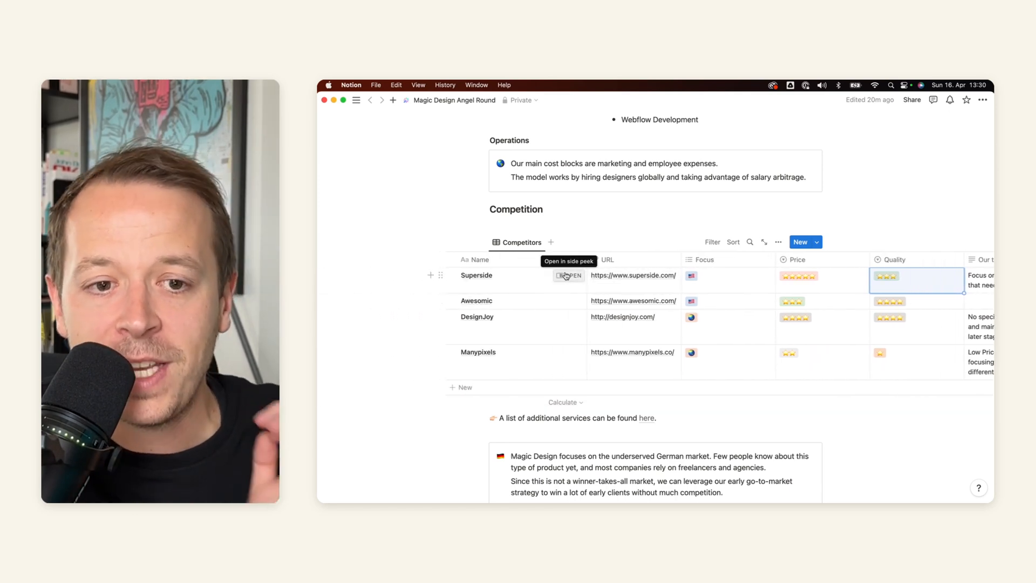
left_click(568, 275)
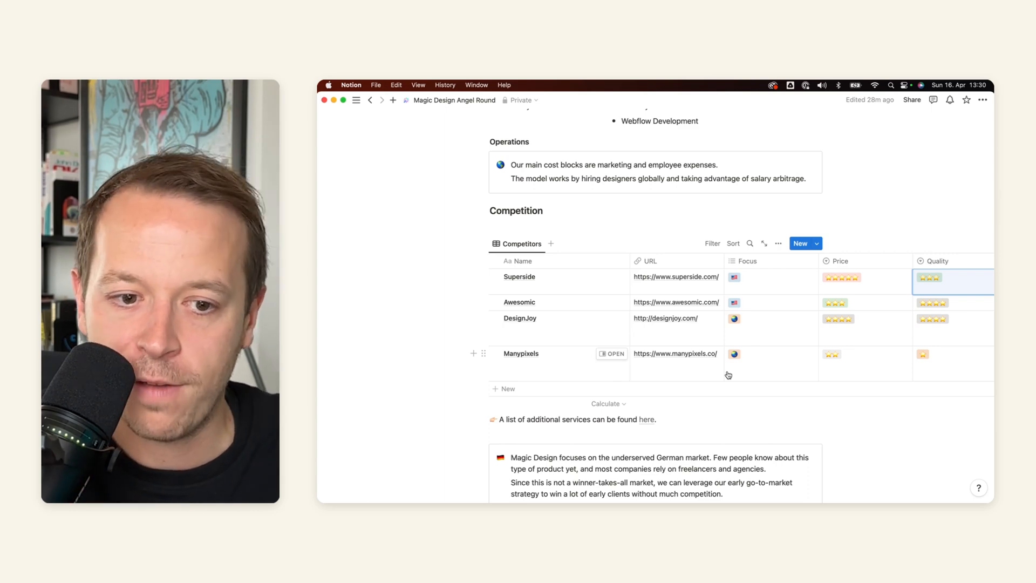
scroll("down", 3)
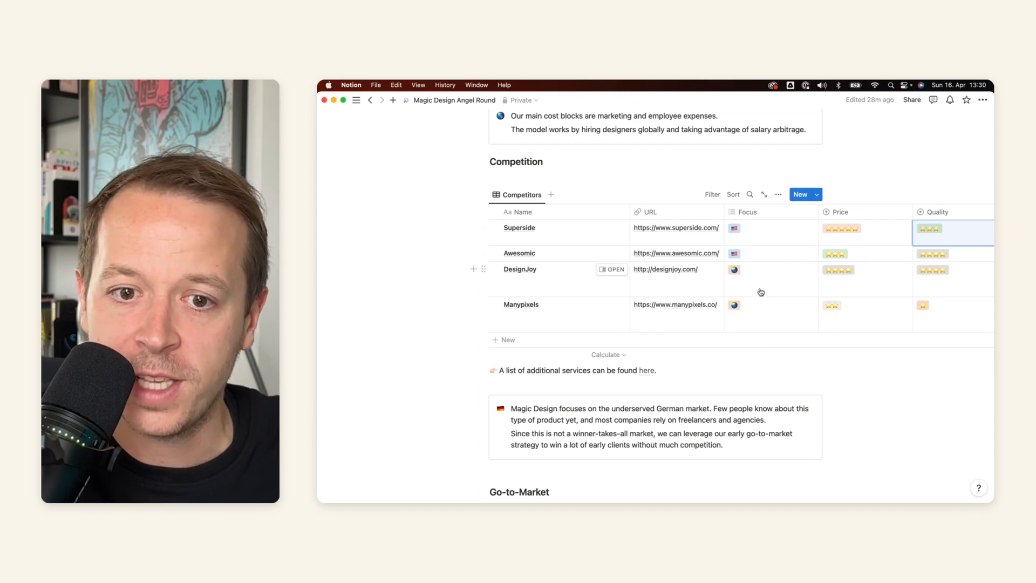
scroll("down", 3)
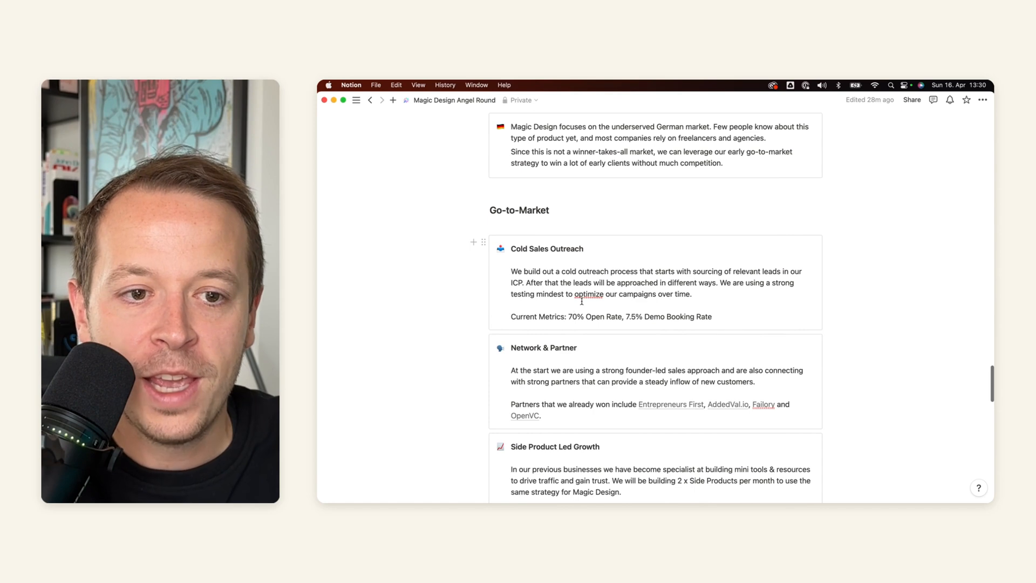
scroll("down", 3)
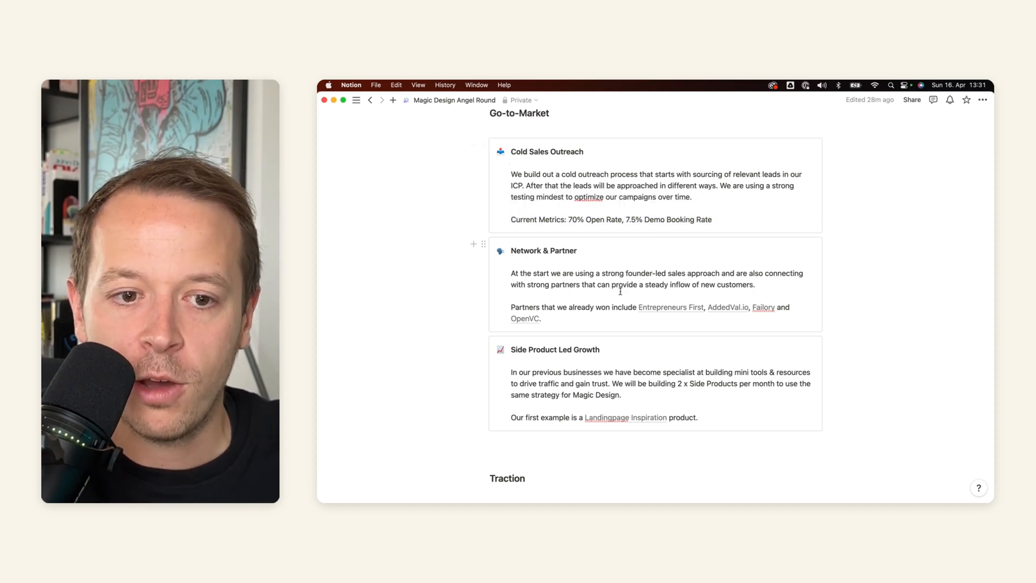
scroll("down", 3)
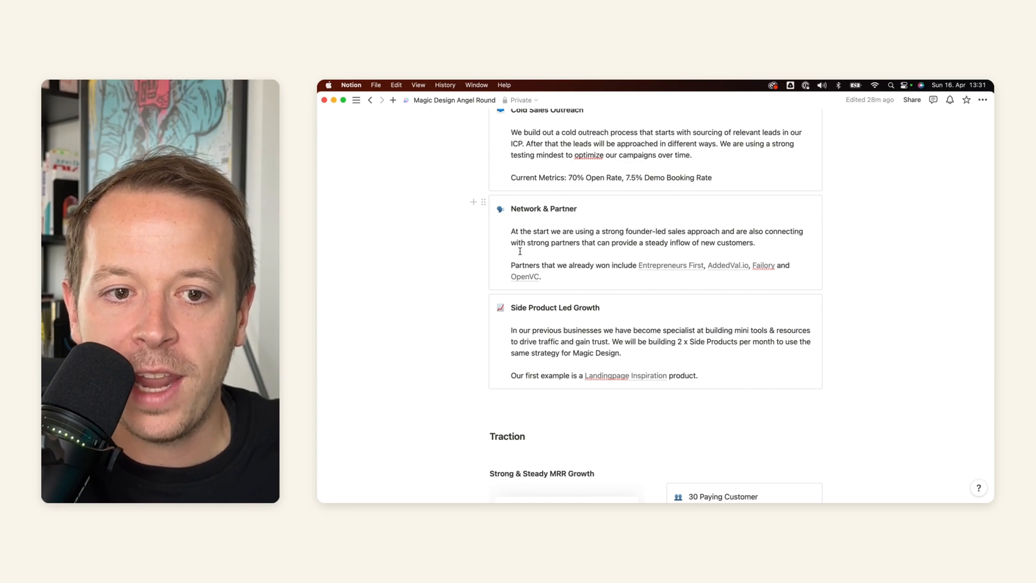
scroll("down", 3)
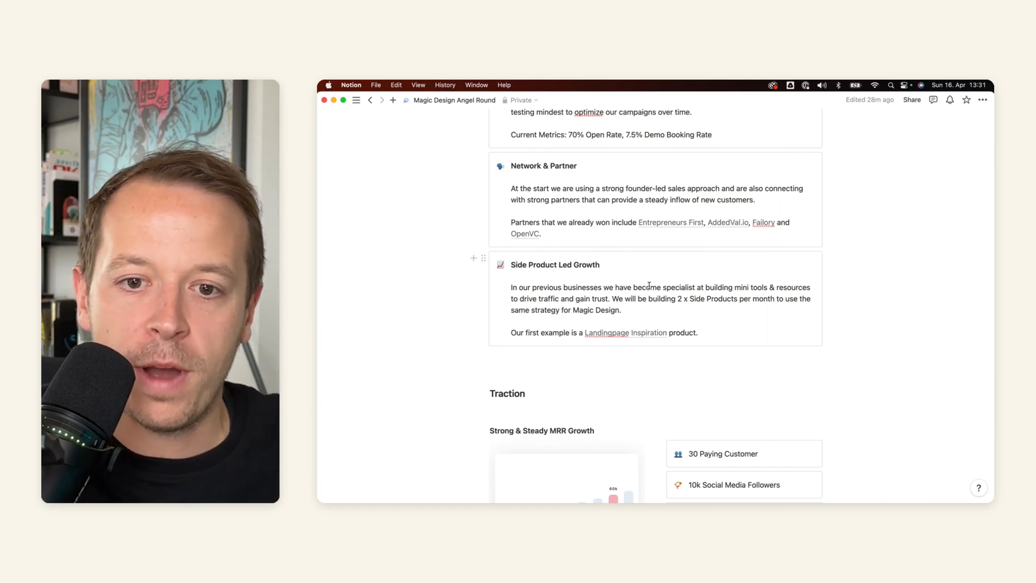
scroll("down", 3)
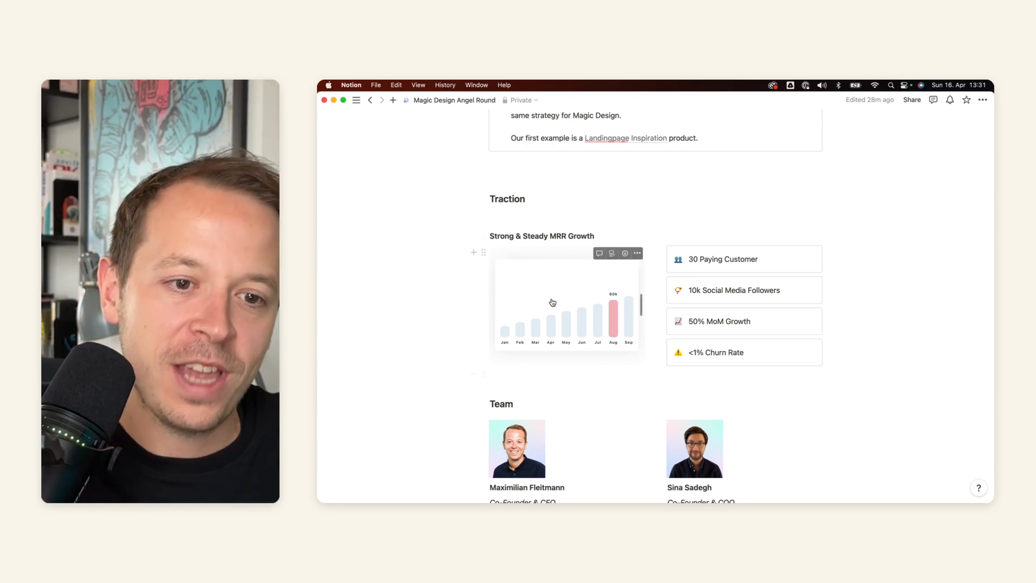
scroll("down", 3)
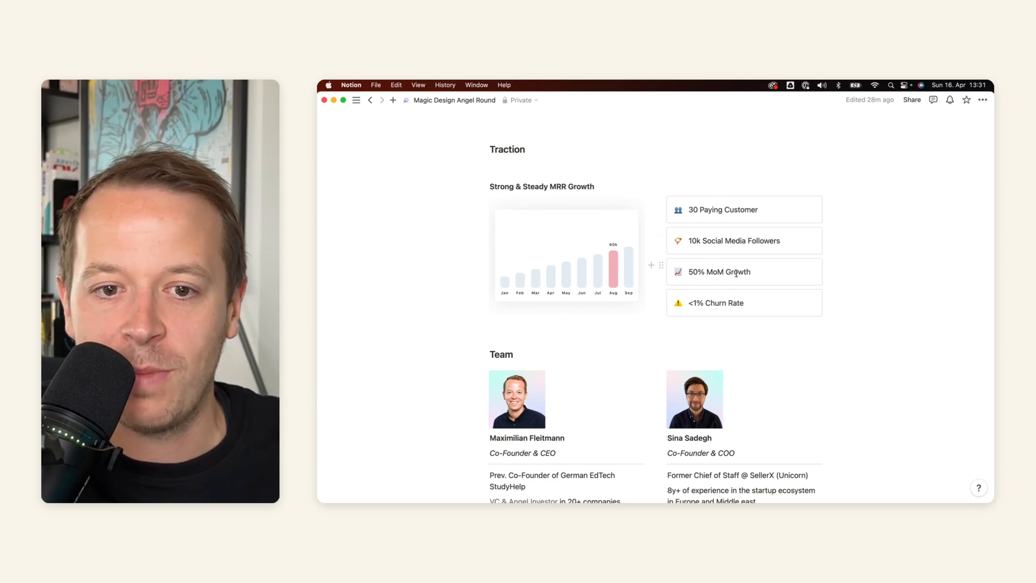
scroll("down", 3)
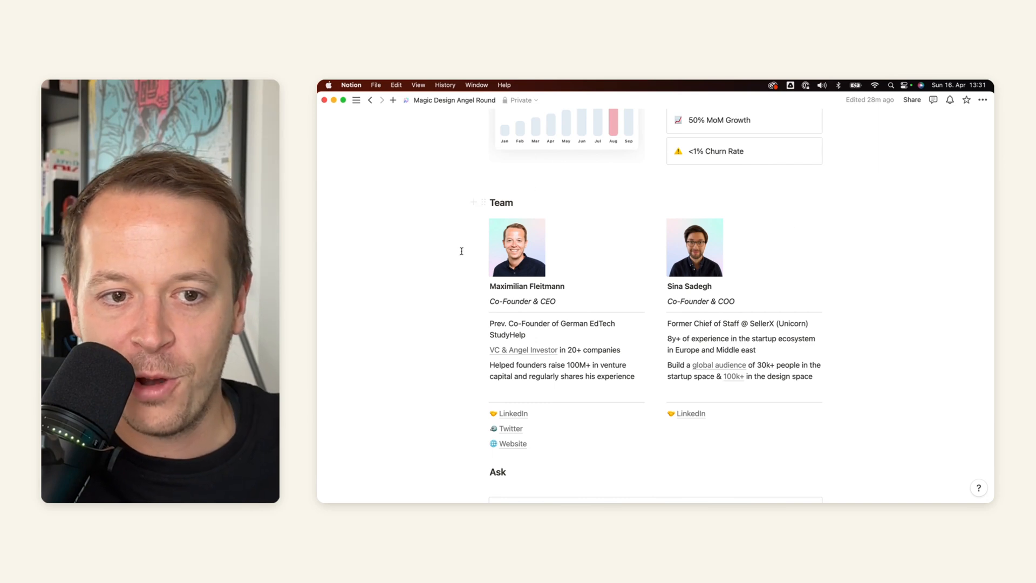
scroll("down", 3)
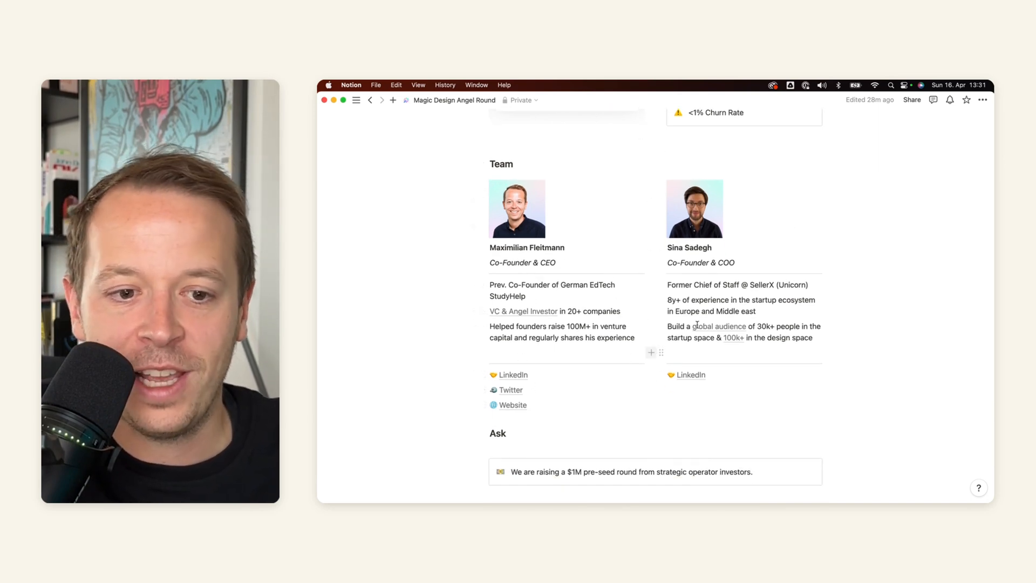
scroll("down", 3)
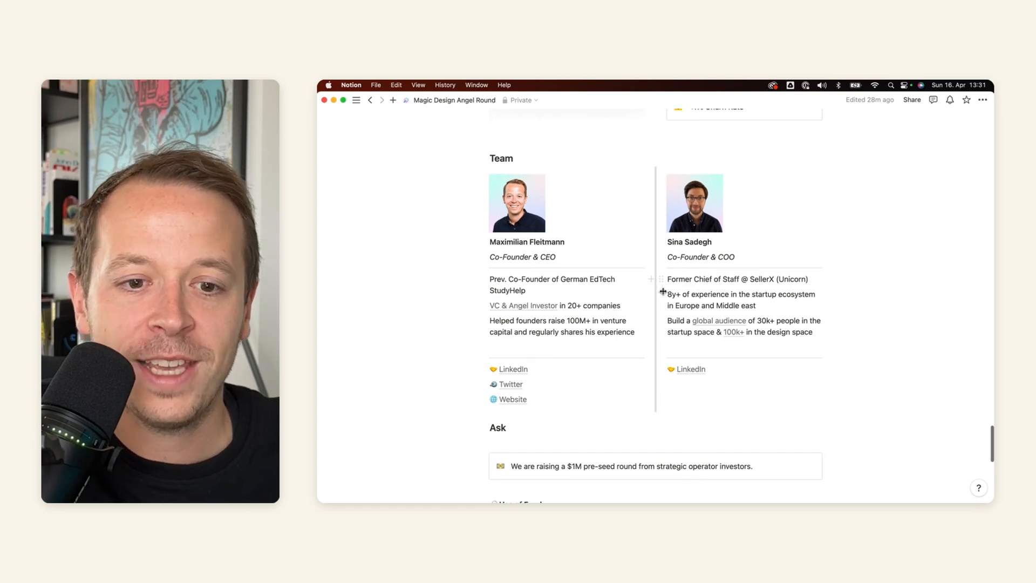
scroll("down", 3)
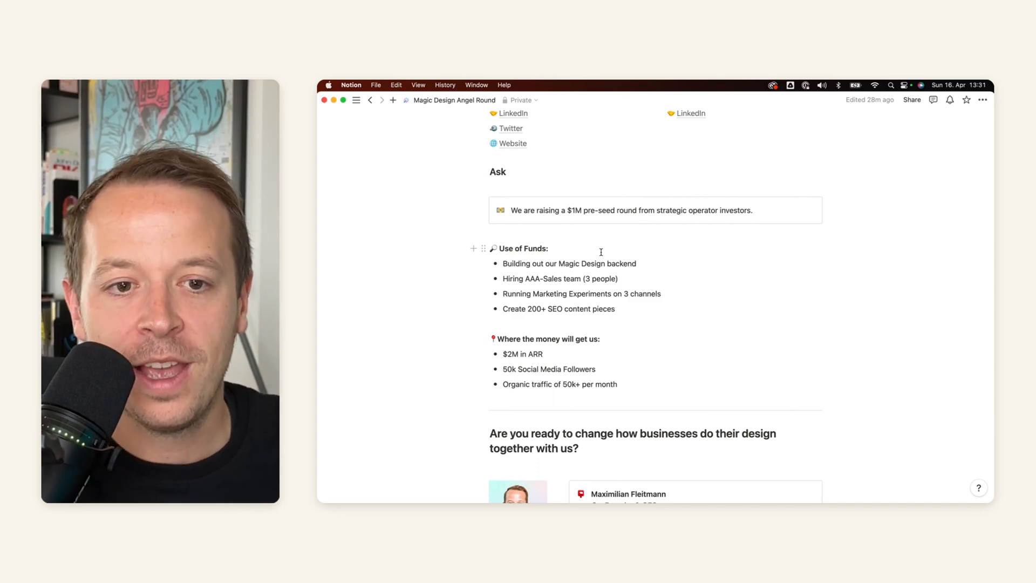
scroll("down", 3)
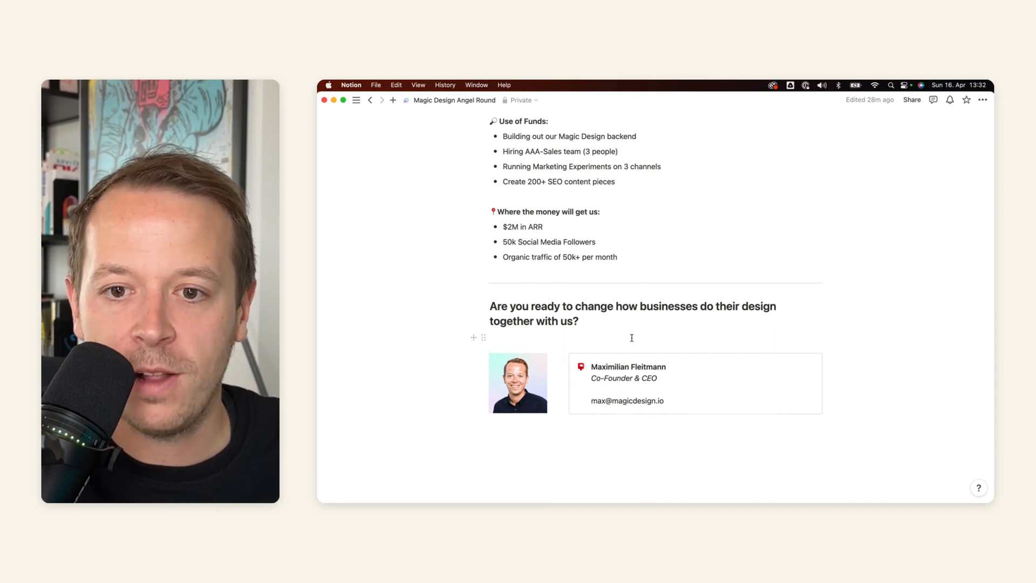
mouse_move(603, 338)
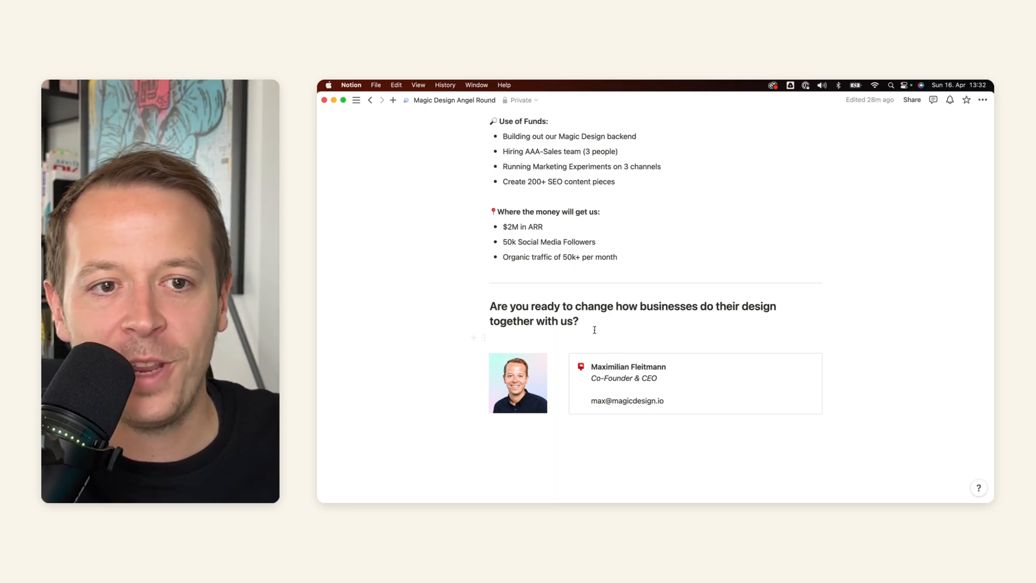
Step: Add an FAQ toggle reading 'How big is your margin?' and expand it
scroll("down", 3)
type("FAQ")
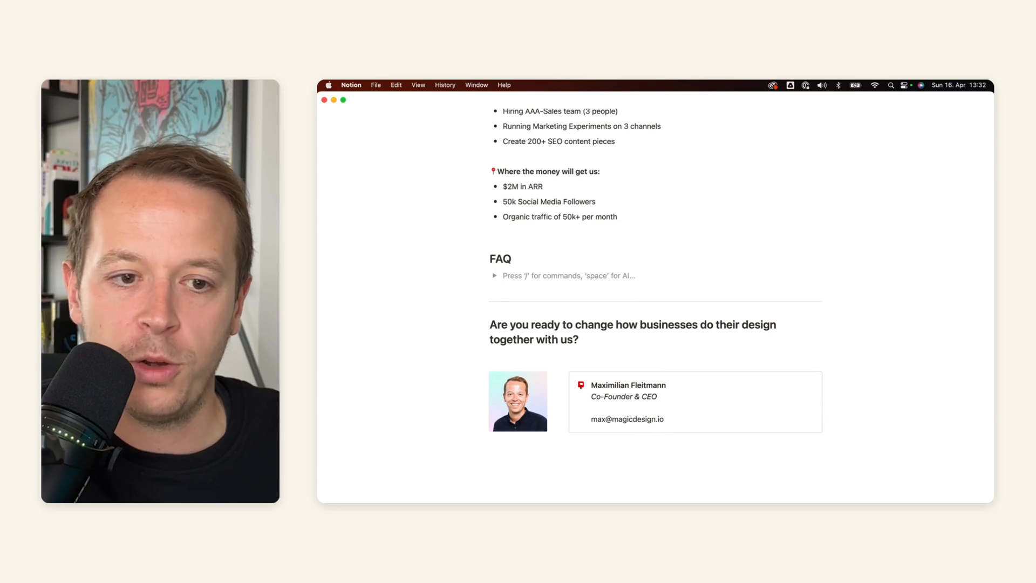
type("H")
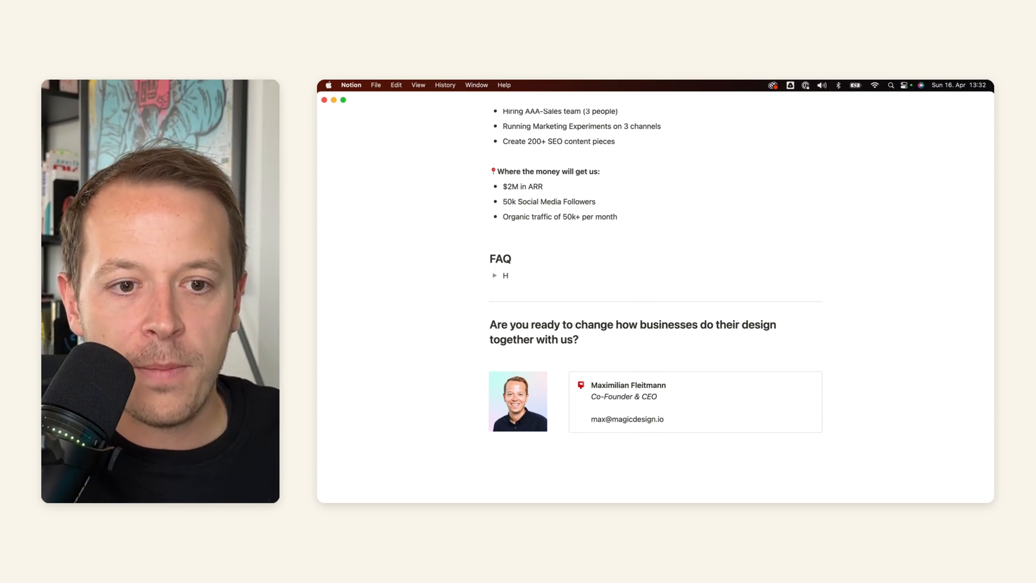
type("ow big is")
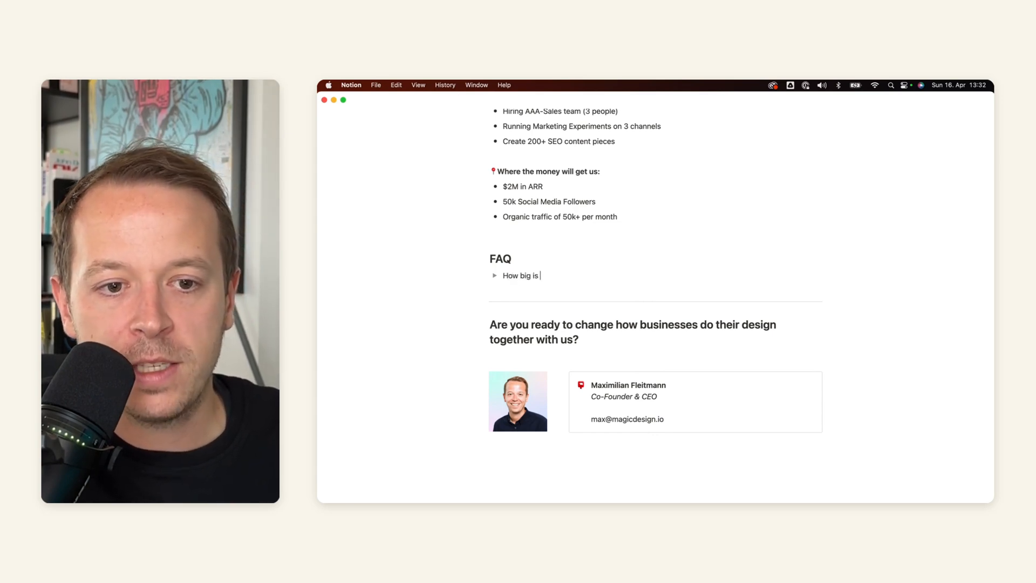
type("your margin?")
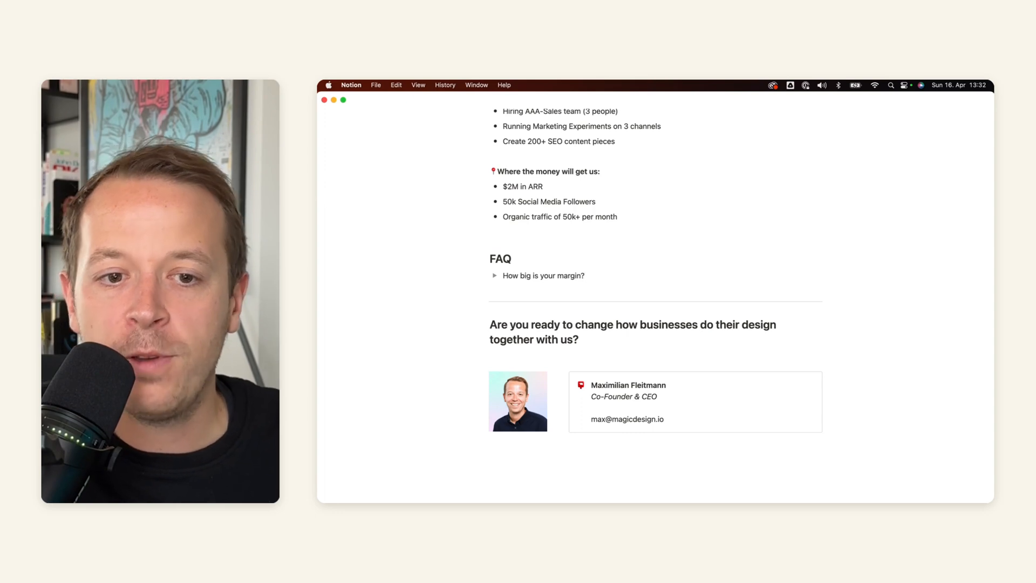
left_click(494, 275)
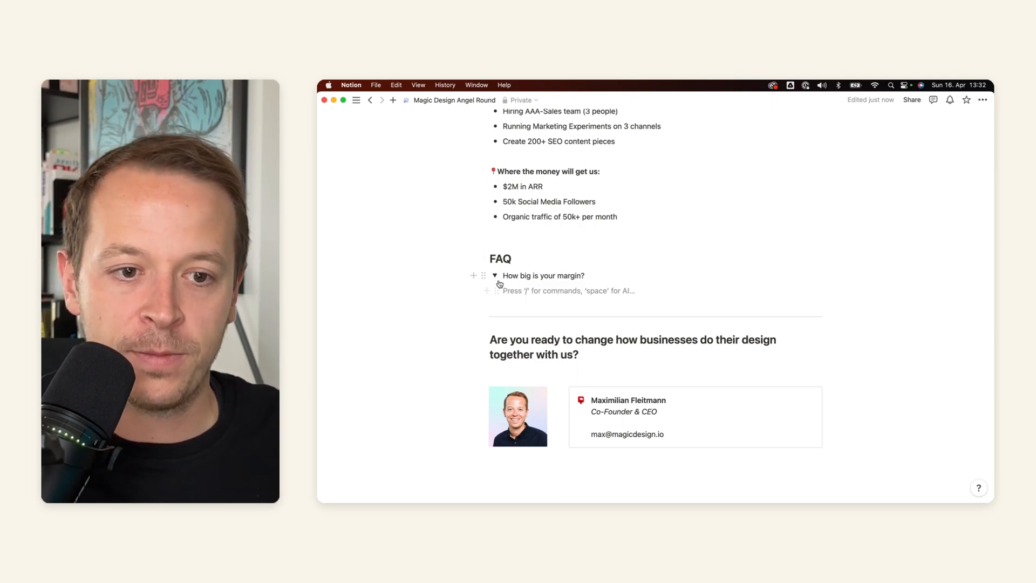
scroll("down", 3)
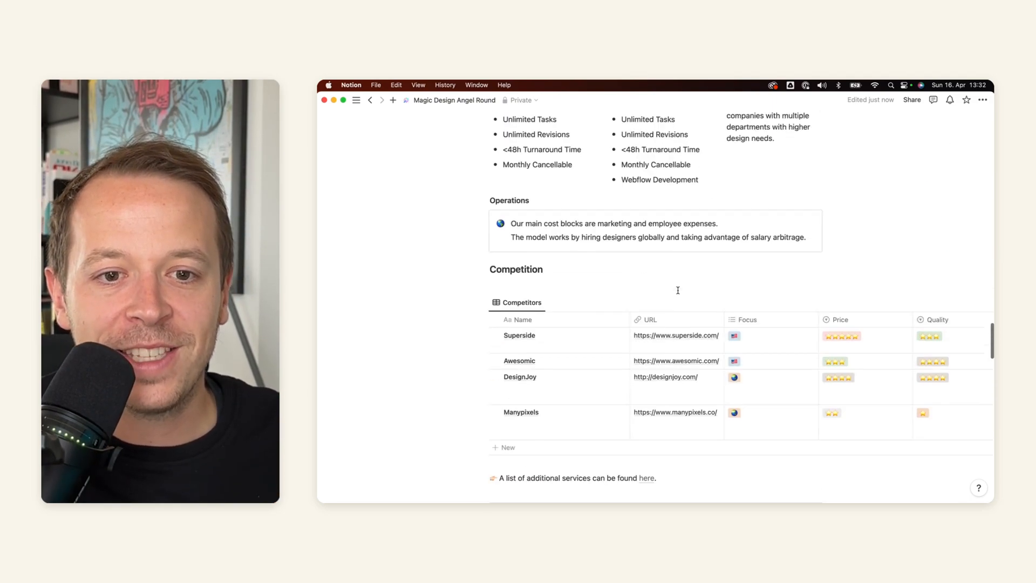
scroll("up", 3)
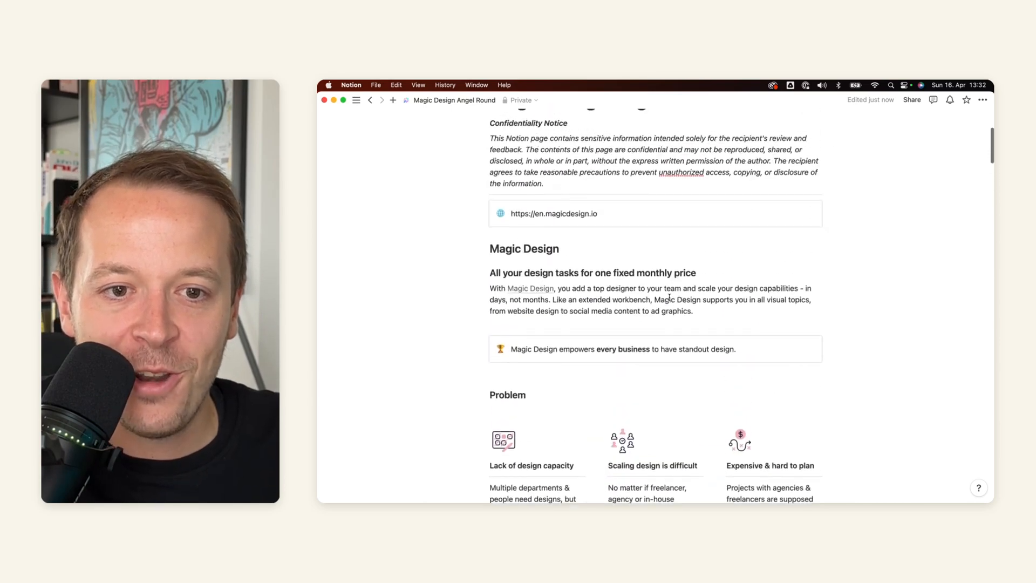
scroll("down", 3)
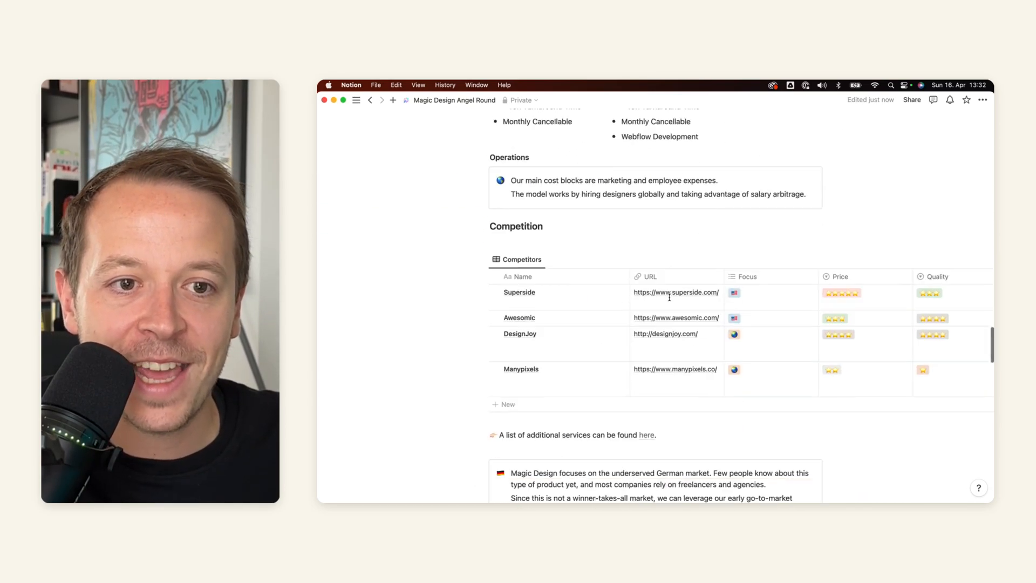
scroll("down", 3)
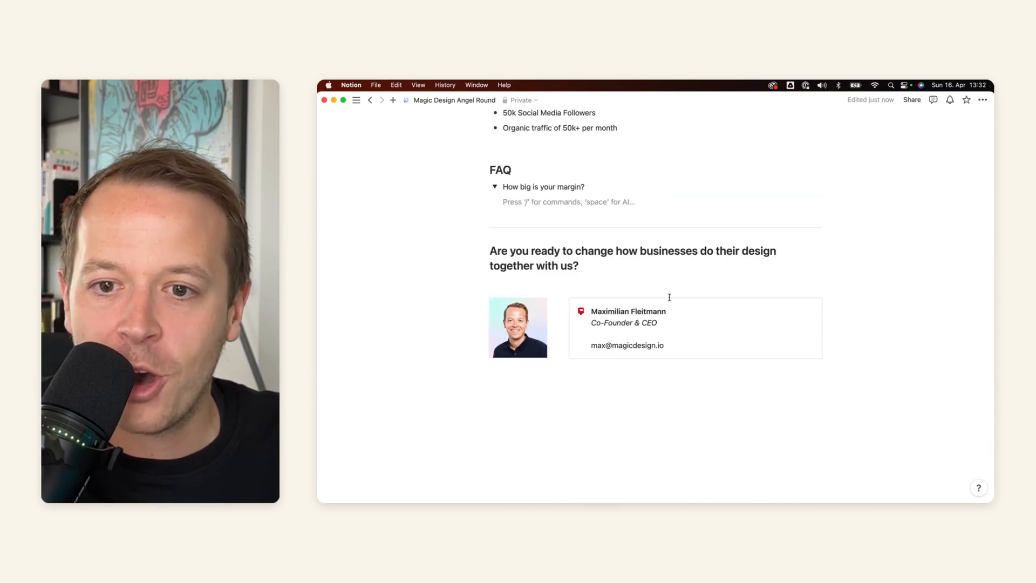